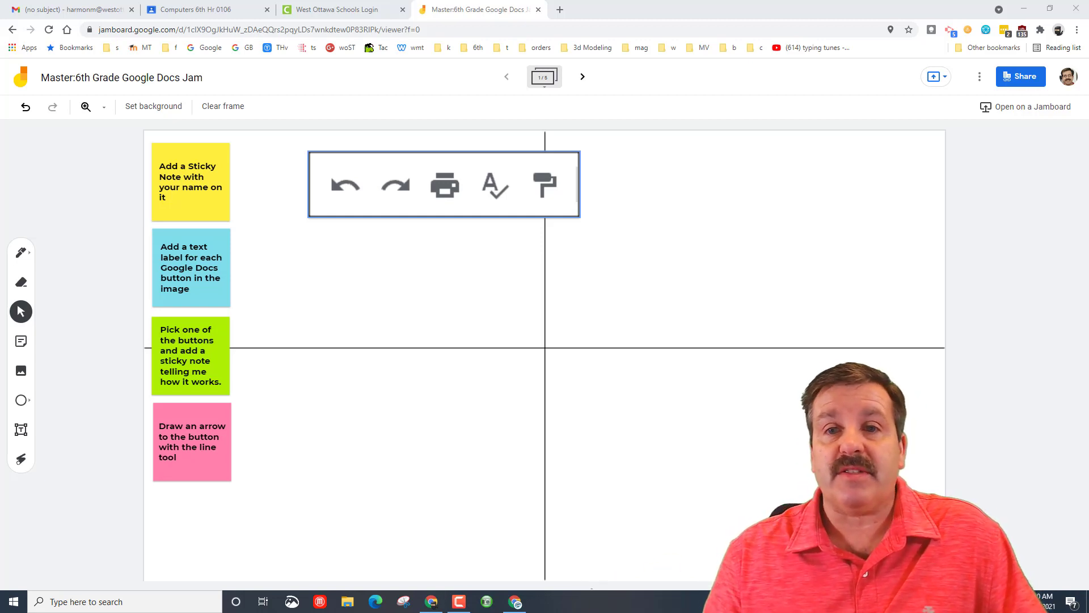
Make a renamed personal copy of the 6th Grade Google Docs Jam via More actions
{"action": "left_click", "coordinate": [443, 184]}
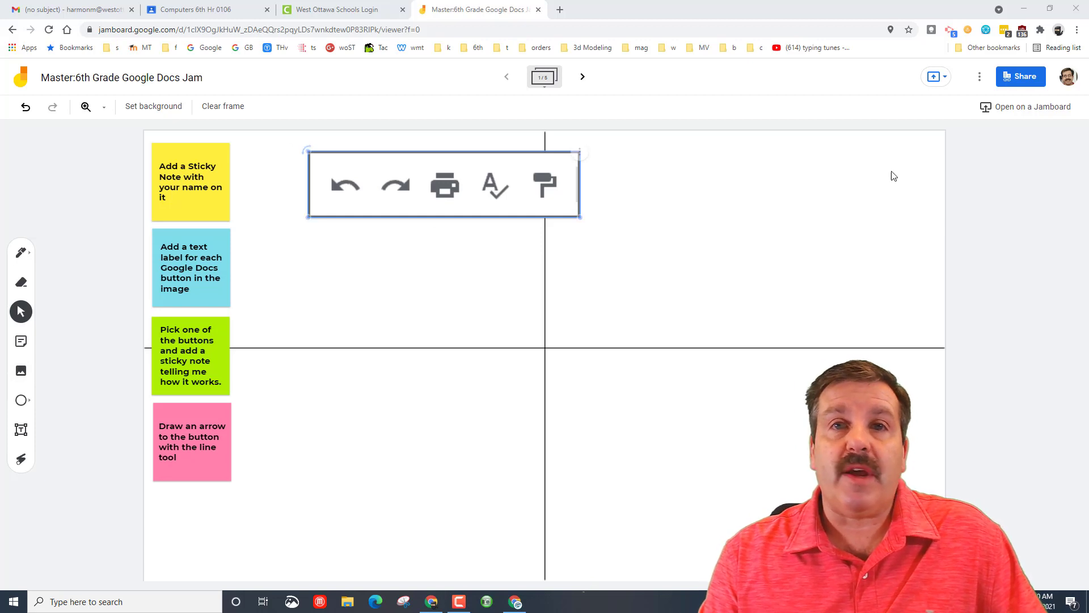
{"action": "mouse_move", "coordinate": [981, 78]}
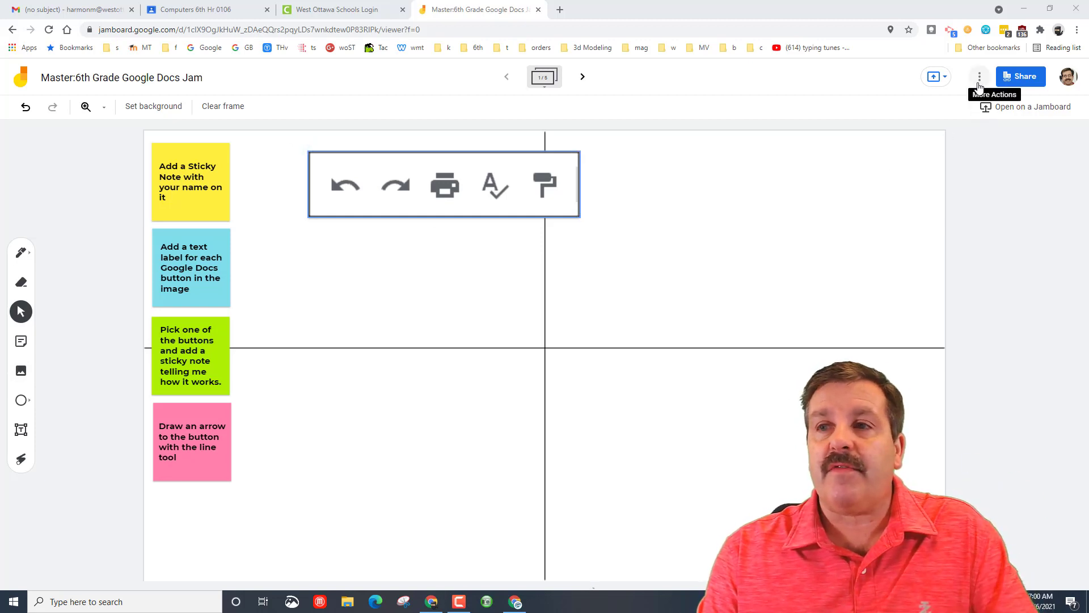
{"action": "left_click", "coordinate": [978, 76]}
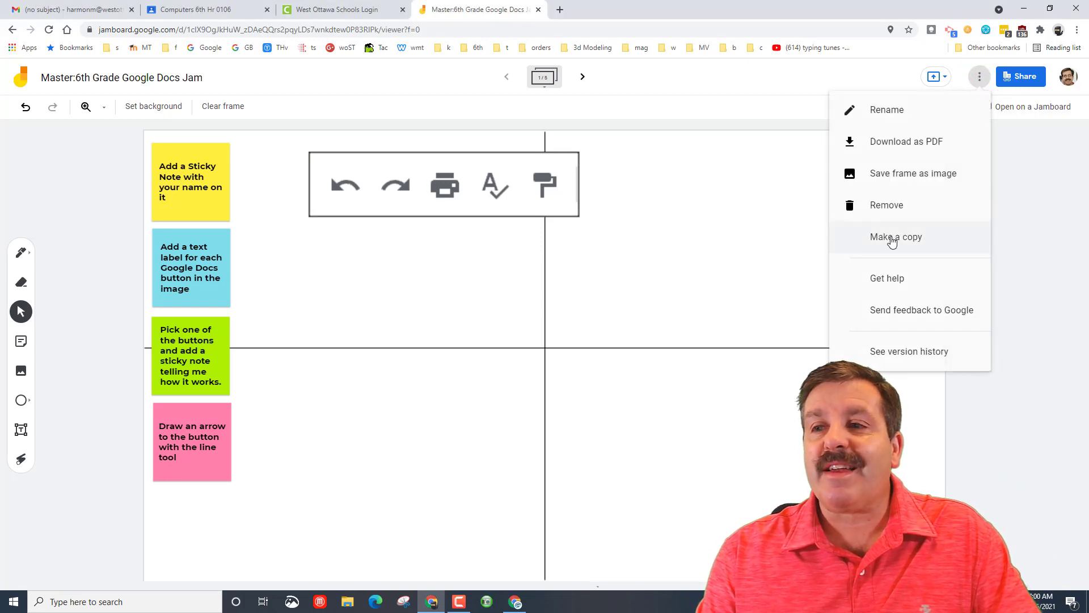
{"action": "left_click", "coordinate": [896, 236]}
{"action": "type", "text": "Mike H 6th Grade Google Docs Jam"}
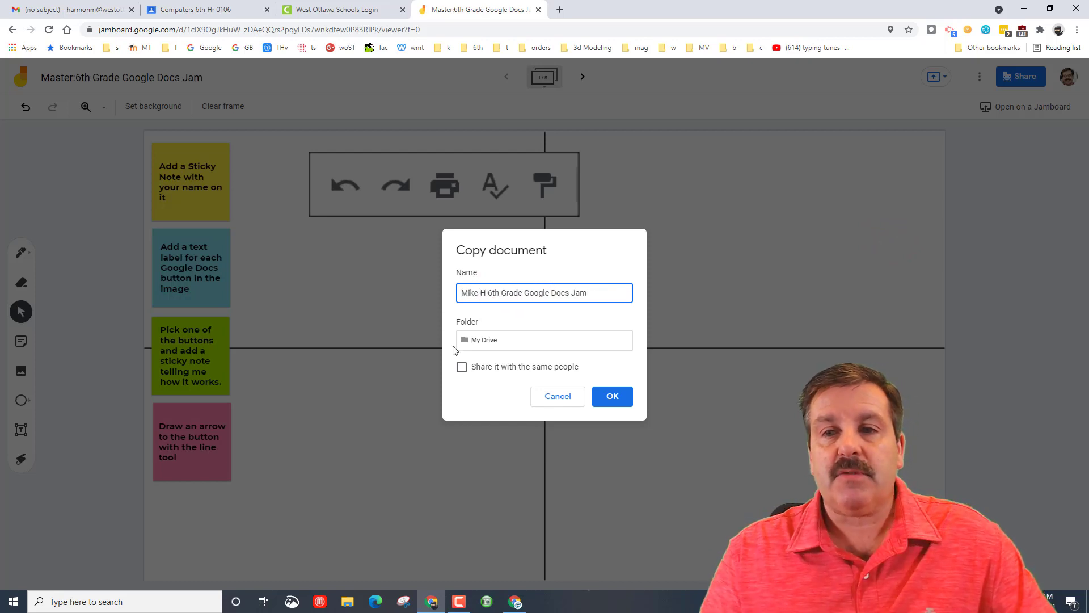
{"action": "left_click", "coordinate": [612, 396]}
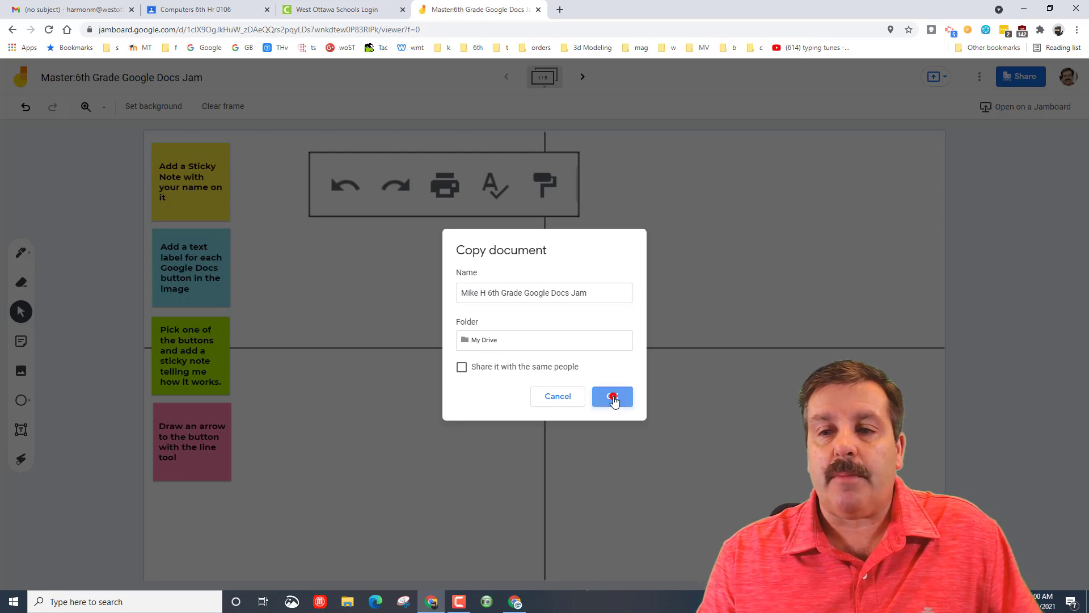
{"action": "left_click", "coordinate": [611, 397]}
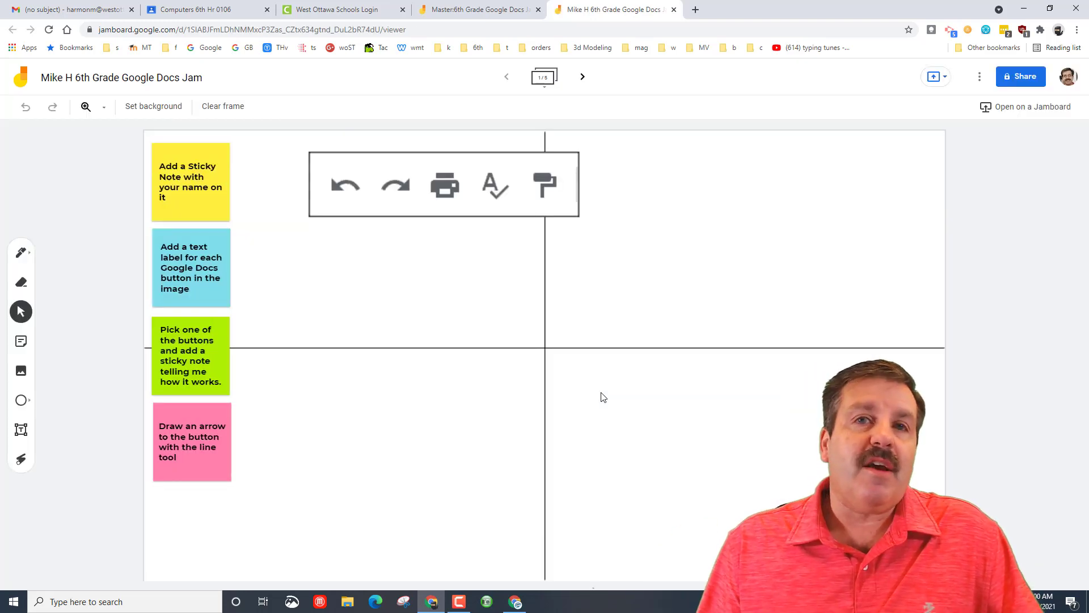
{"action": "mouse_move", "coordinate": [218, 180]}
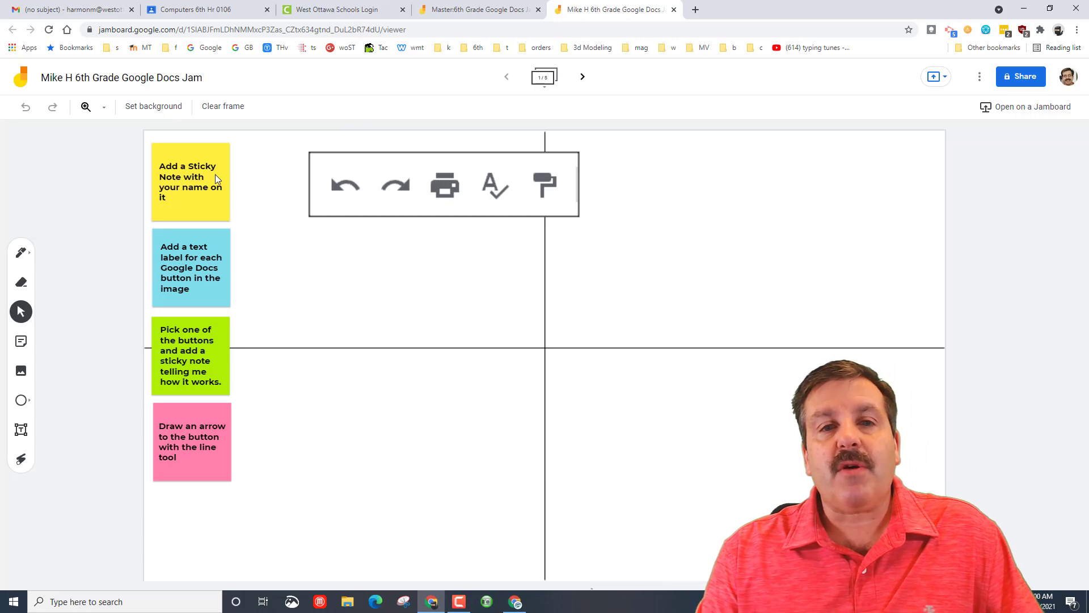
Add a blue sticky note reading 'Mike' and place it right of the toolbar picture
{"action": "left_click", "coordinate": [21, 341]}
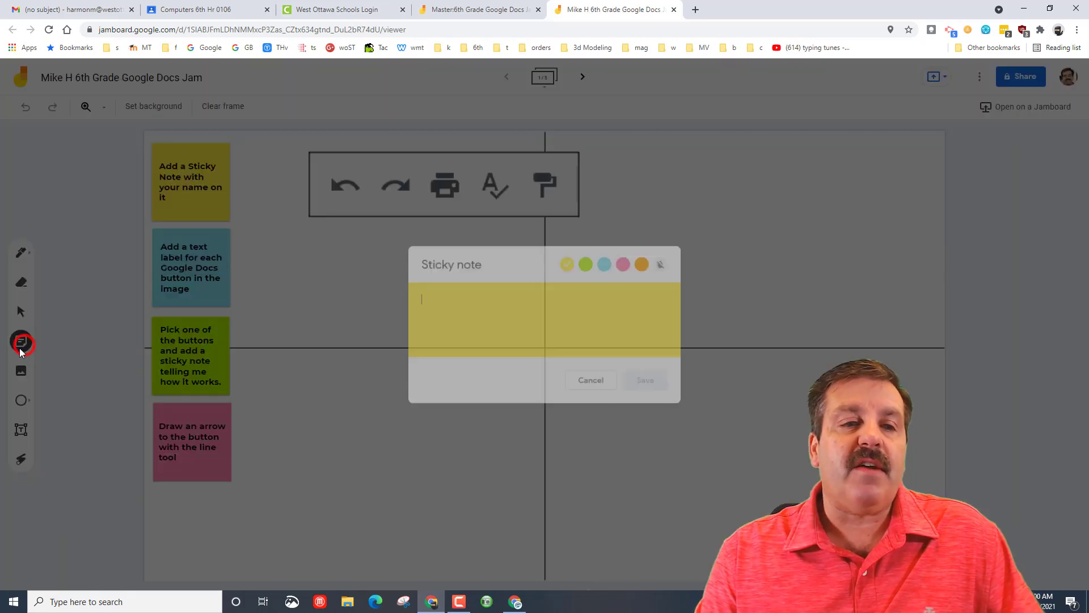
{"action": "left_click", "coordinate": [606, 262]}
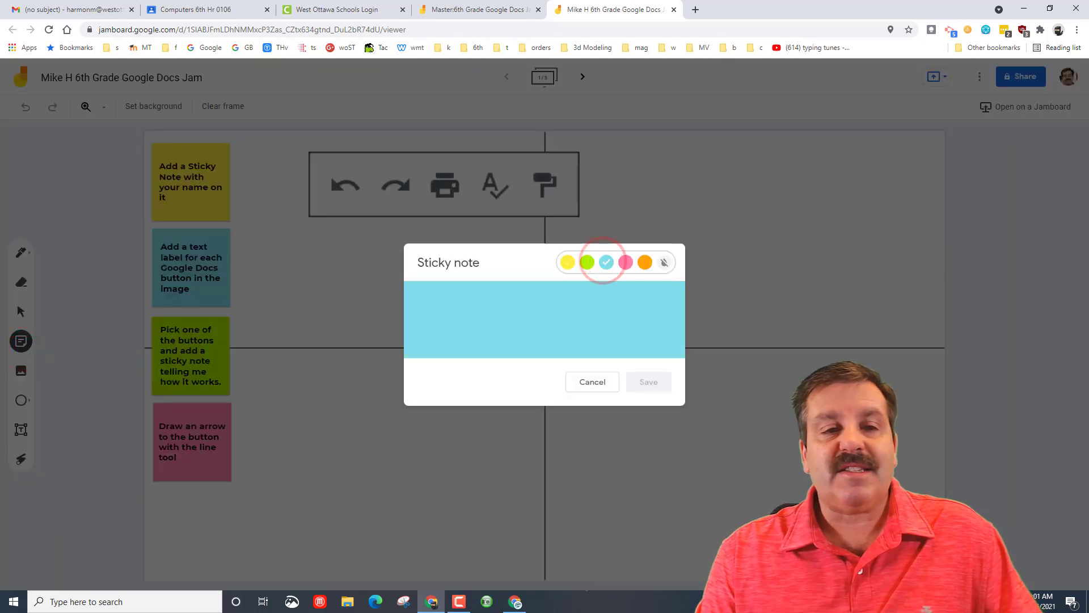
{"action": "left_click", "coordinate": [488, 309]}
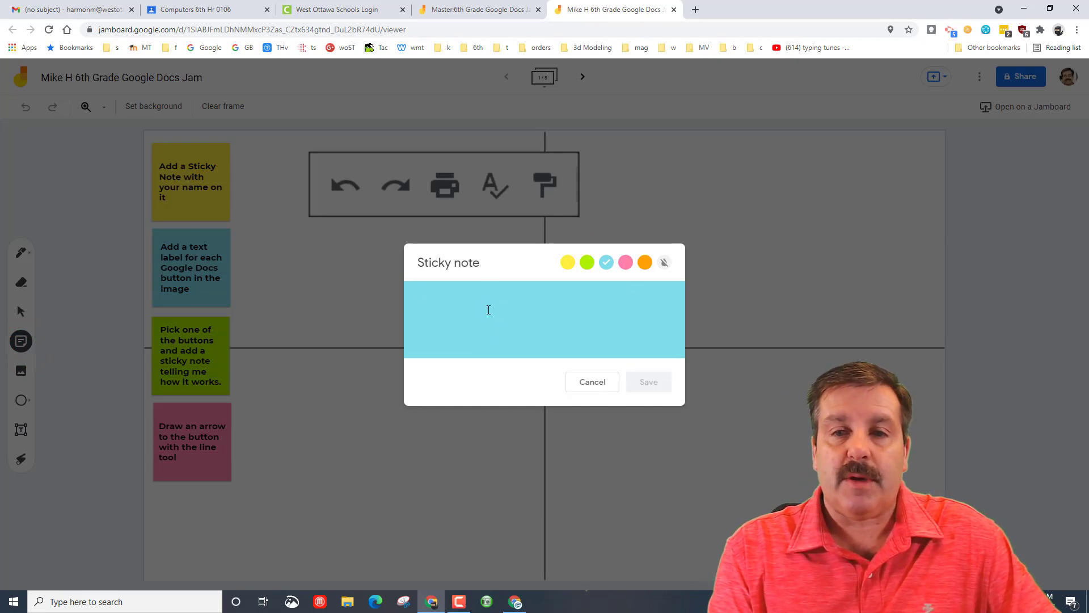
{"action": "left_click", "coordinate": [648, 381]}
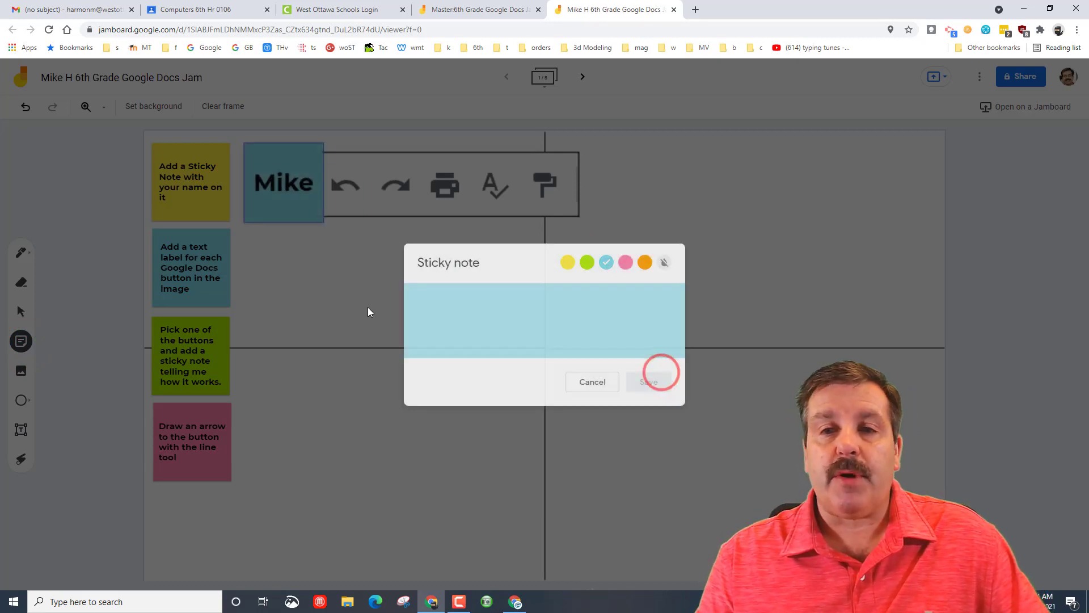
{"action": "left_click", "coordinate": [650, 381]}
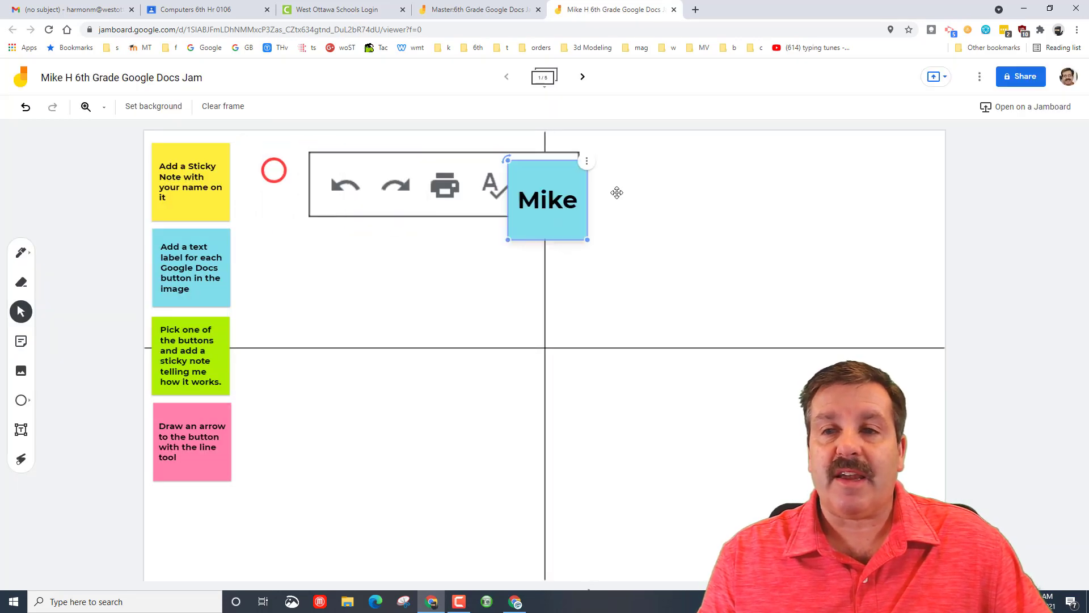
{"action": "left_click_drag", "start_coordinate": [547, 200], "coordinate": [649, 182]}
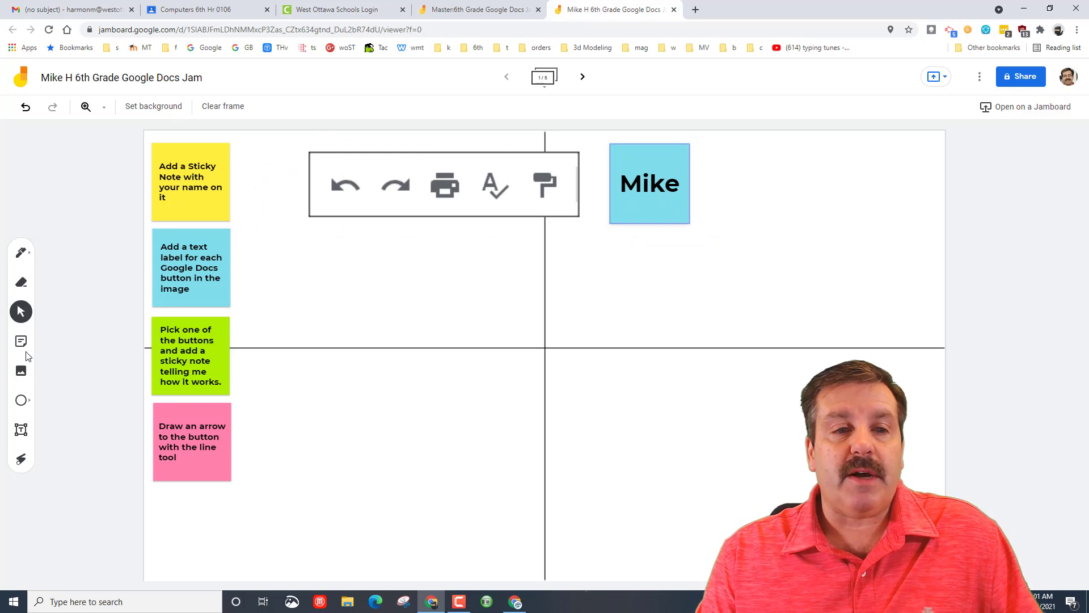
Add a text label 'Undo' beneath the undo arrow in the toolbar picture
{"action": "left_click", "coordinate": [20, 429]}
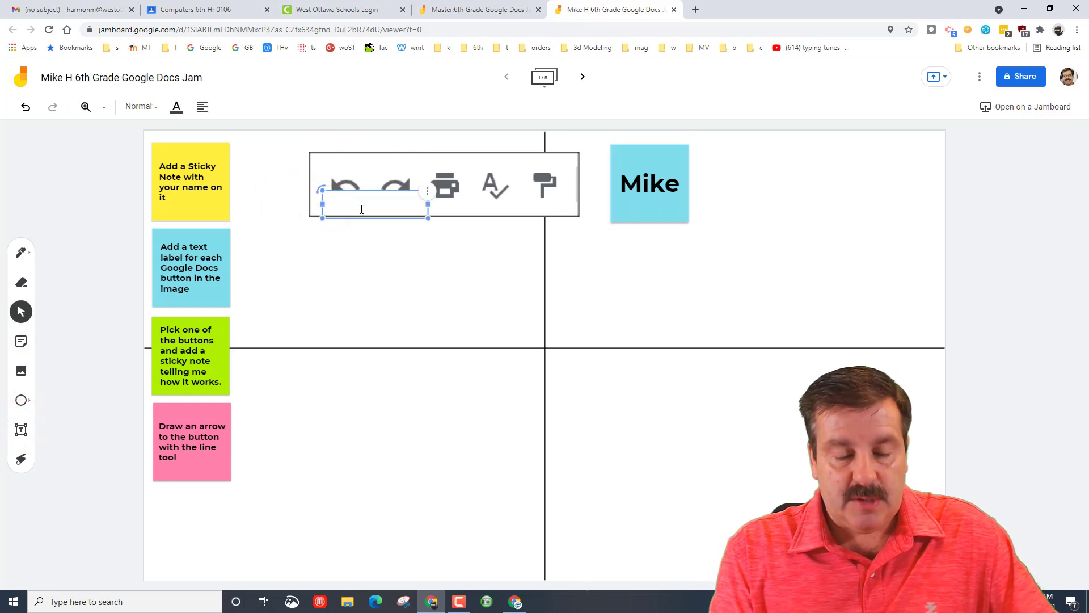
{"action": "type", "text": "Undo"}
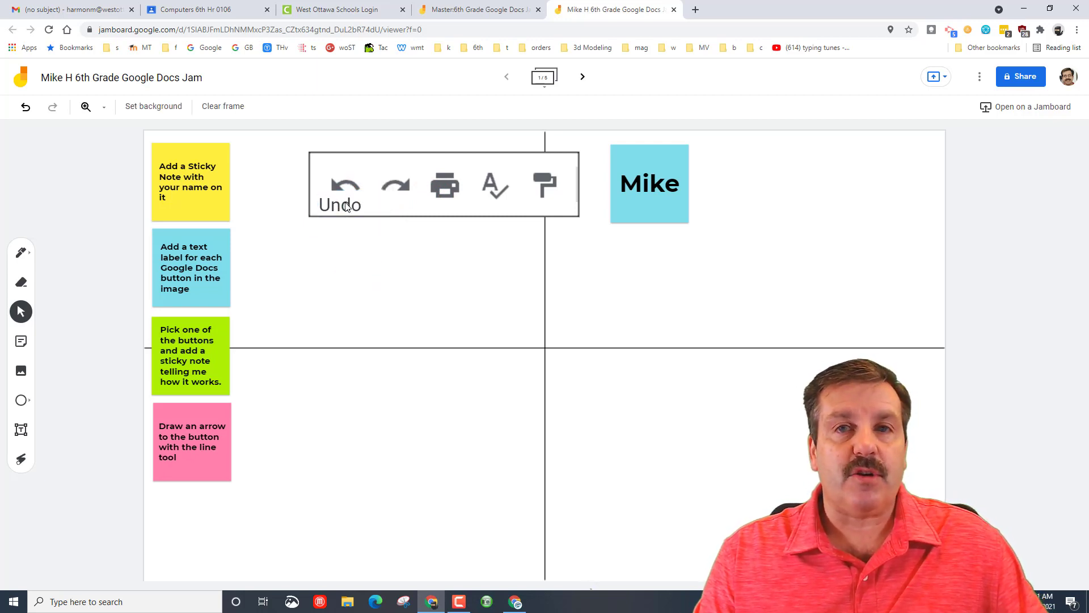
{"action": "mouse_move", "coordinate": [558, 187]}
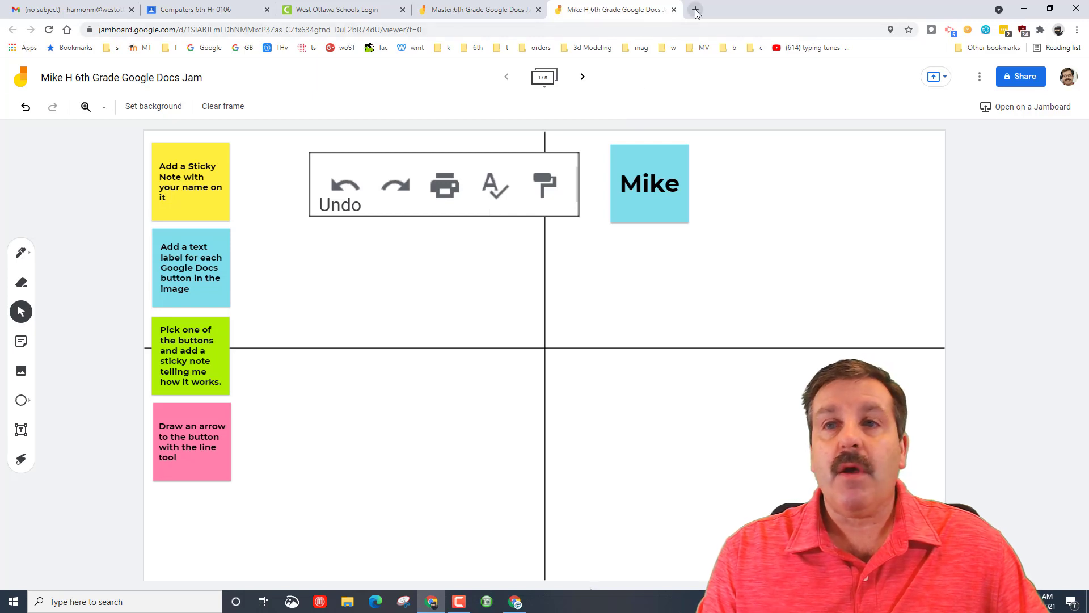
Start a blank Google Docs document from the apps launcher in a new browser tab
{"action": "left_click", "coordinate": [697, 9]}
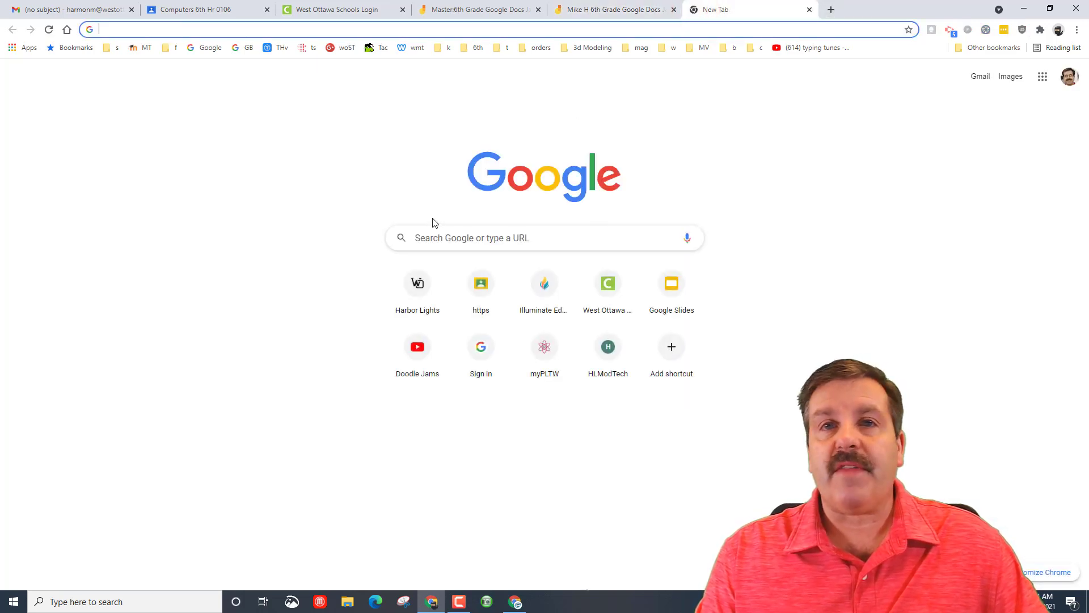
{"action": "left_click", "coordinate": [1042, 77]}
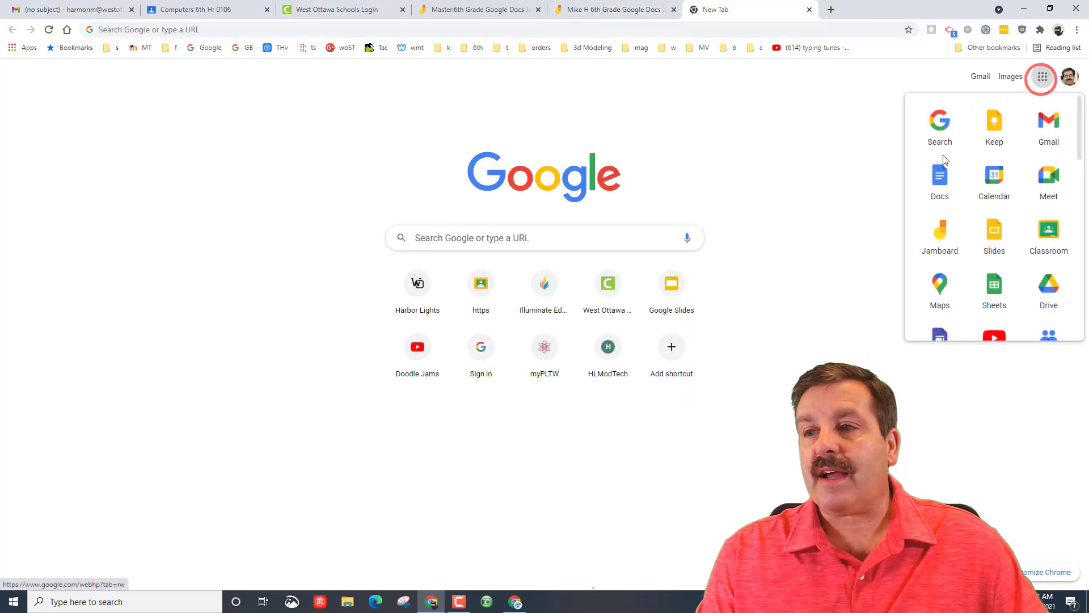
{"action": "left_click", "coordinate": [939, 176]}
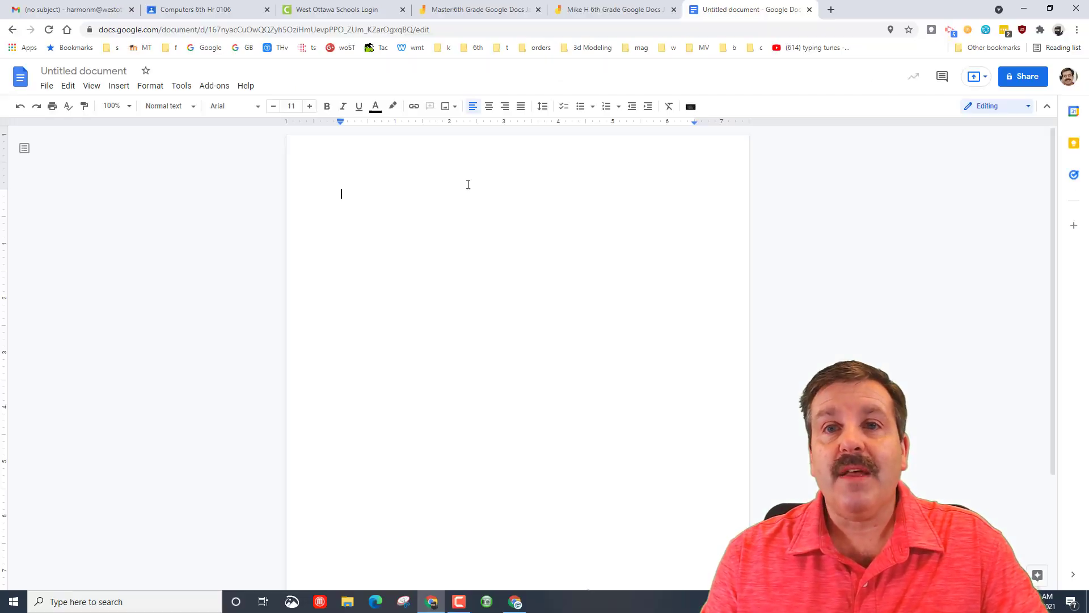
{"action": "left_click", "coordinate": [614, 9]}
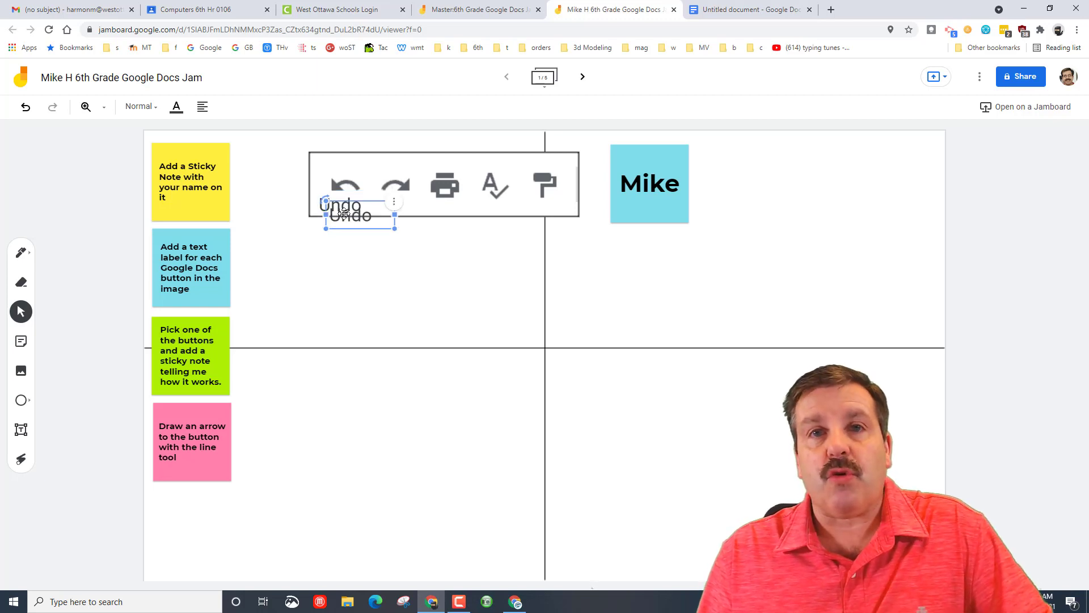
Place the duplicated label under the redo arrow and change its text to 're-do'
{"action": "left_click_drag", "start_coordinate": [350, 215], "coordinate": [389, 203]}
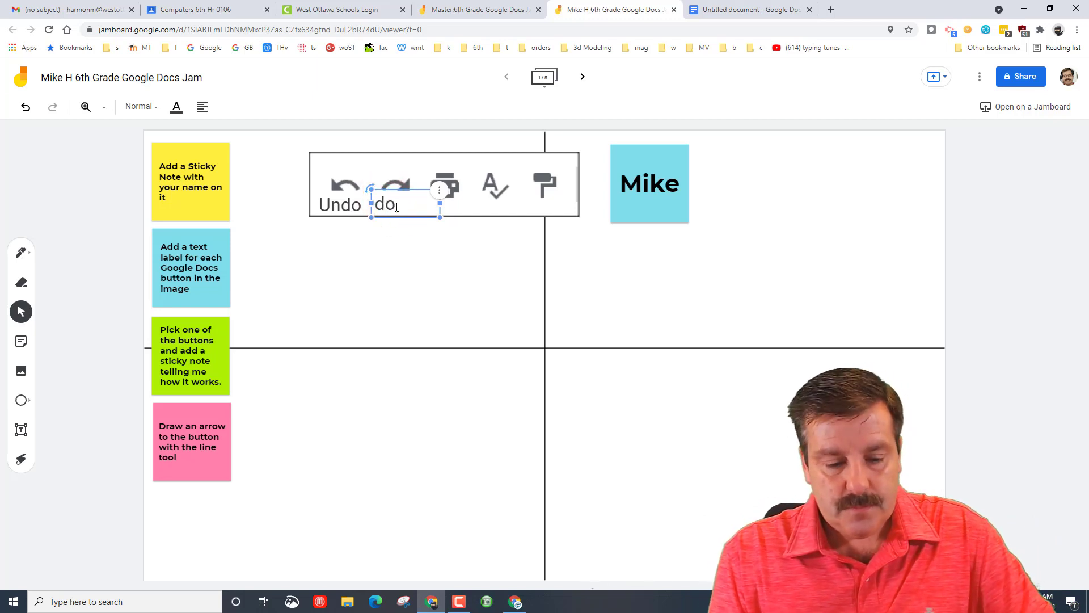
{"action": "left_click", "coordinate": [385, 287]}
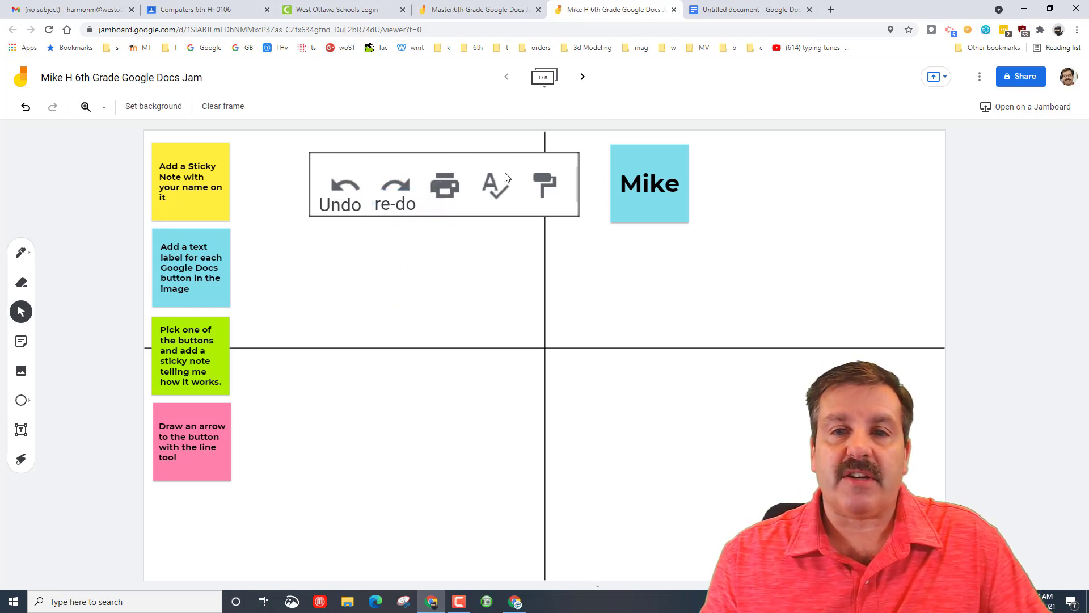
{"action": "left_click", "coordinate": [580, 77]}
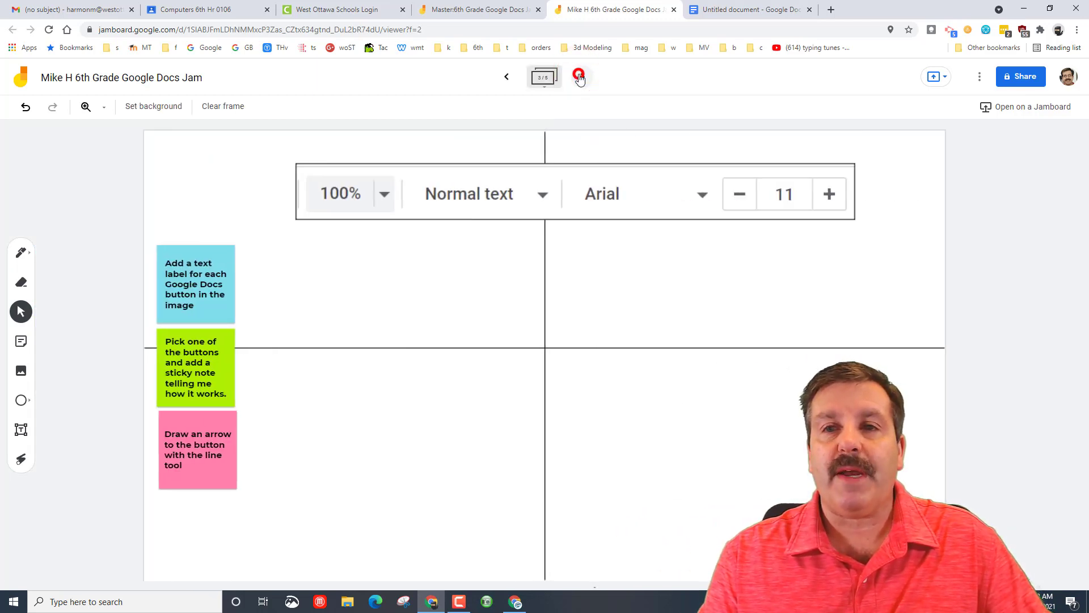
{"action": "left_click", "coordinate": [577, 77]}
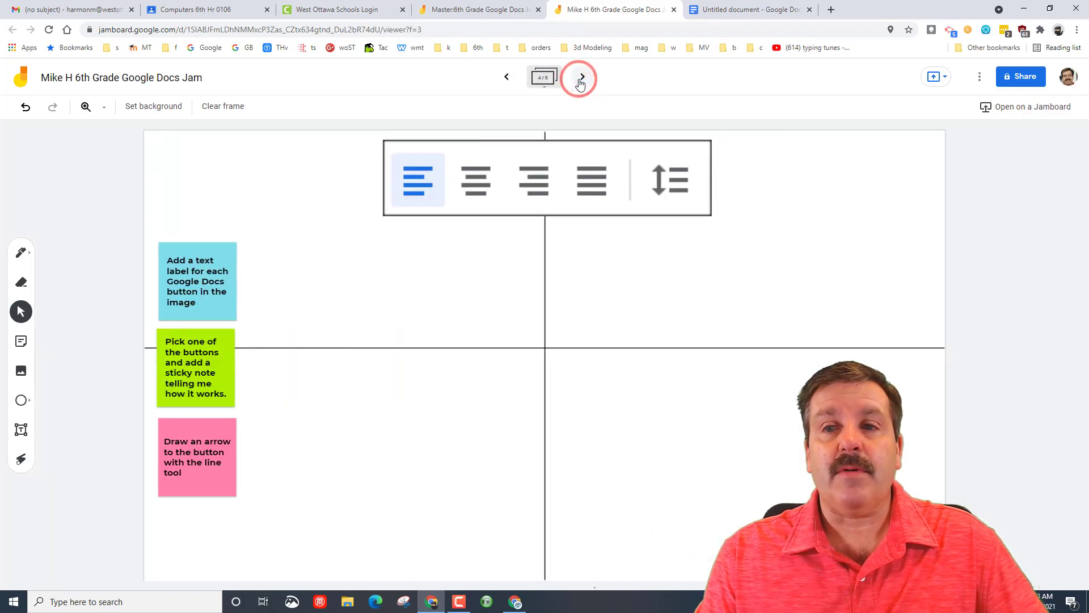
{"action": "left_click", "coordinate": [581, 77]}
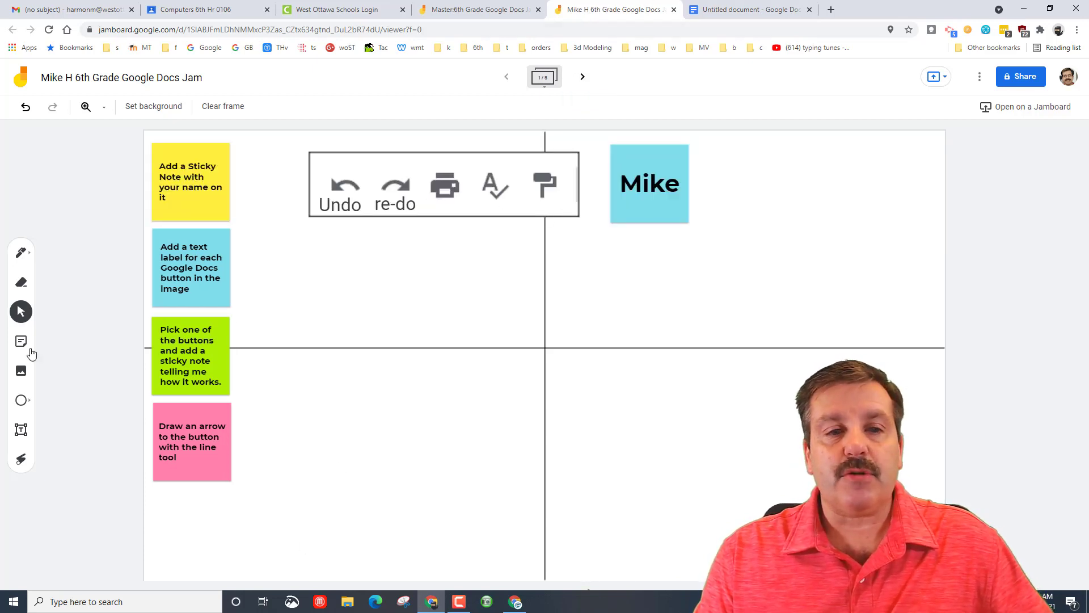
Add a sticky note reading 'Copy' below the toolbar picture
{"action": "left_click", "coordinate": [20, 340]}
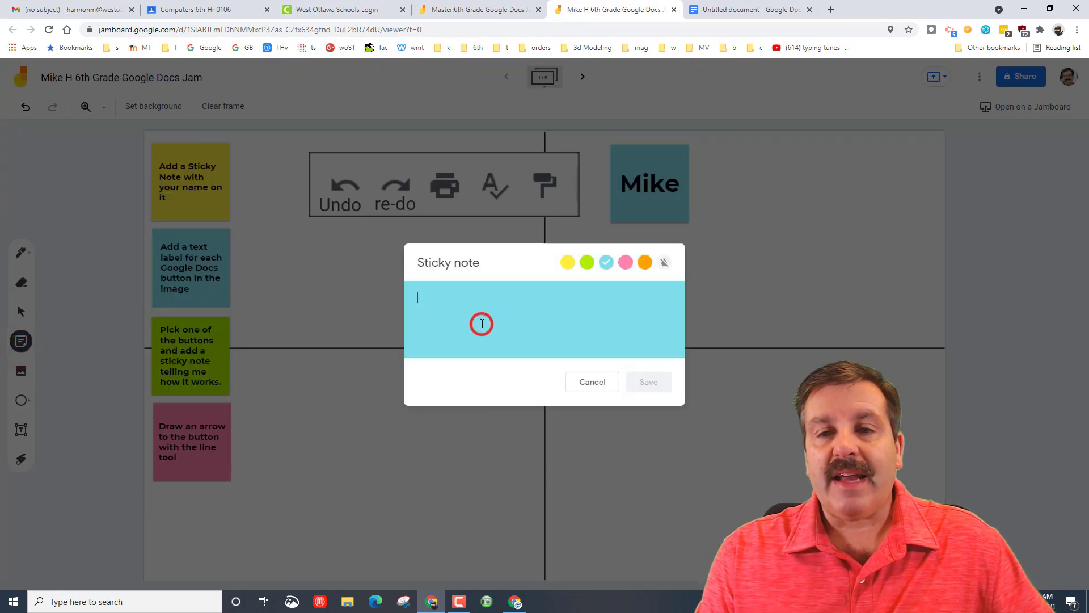
{"action": "type", "text": "Copy"}
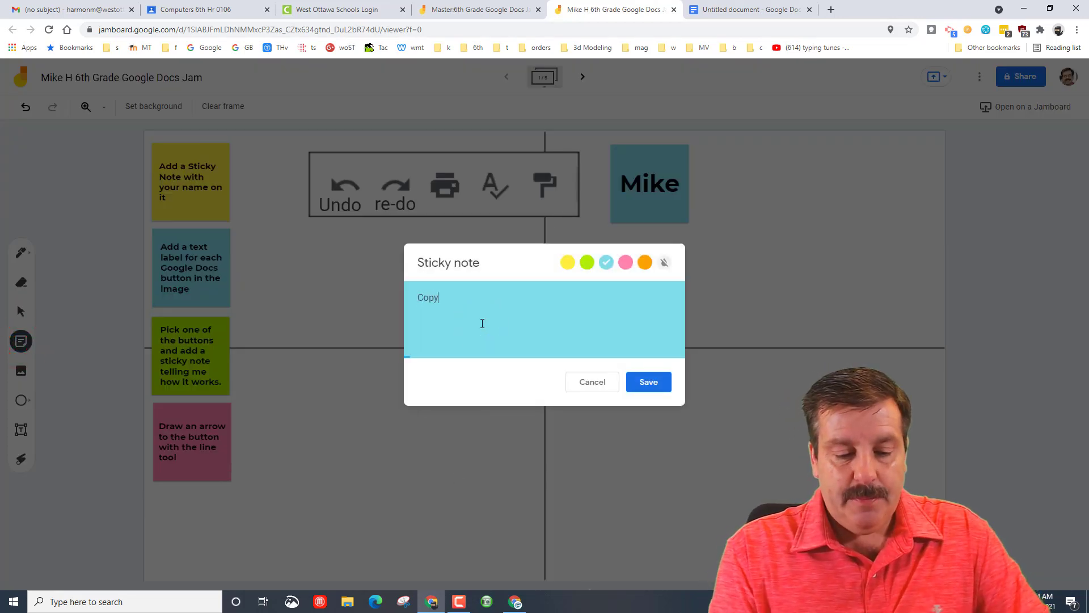
{"action": "left_click", "coordinate": [648, 382]}
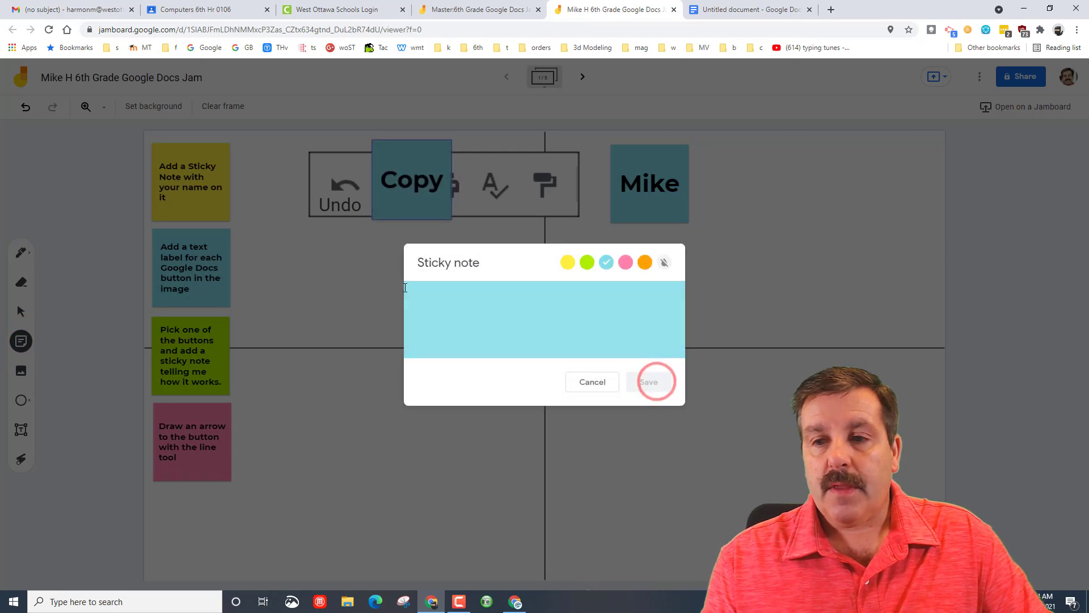
{"action": "left_click", "coordinate": [648, 381]}
{"action": "type", "text": "Past"}
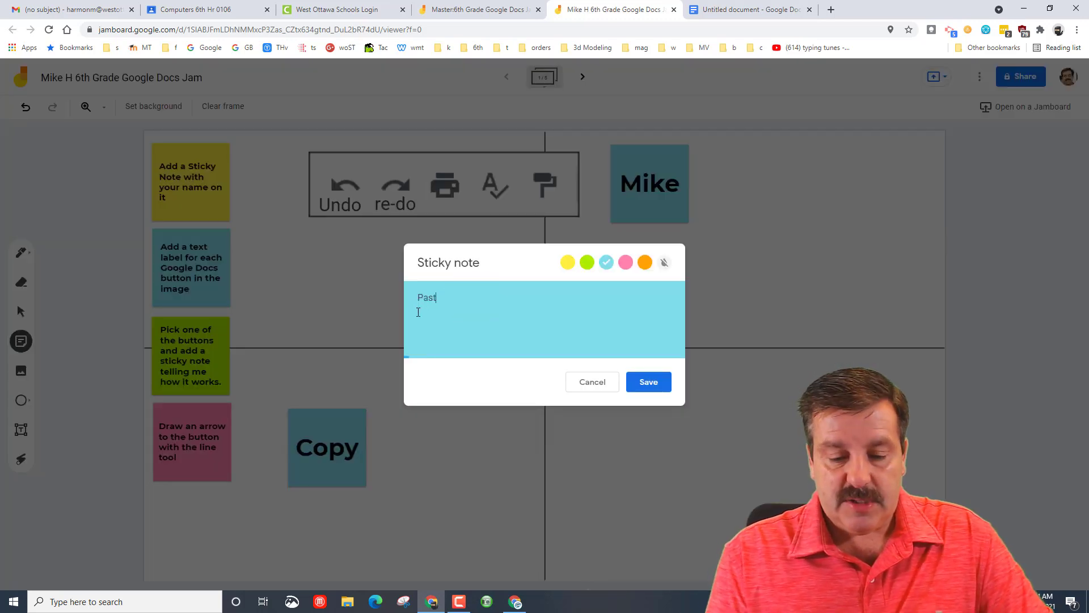
Add a green 'Paste' sticky note and place it beside Copy
{"action": "left_click", "coordinate": [587, 262]}
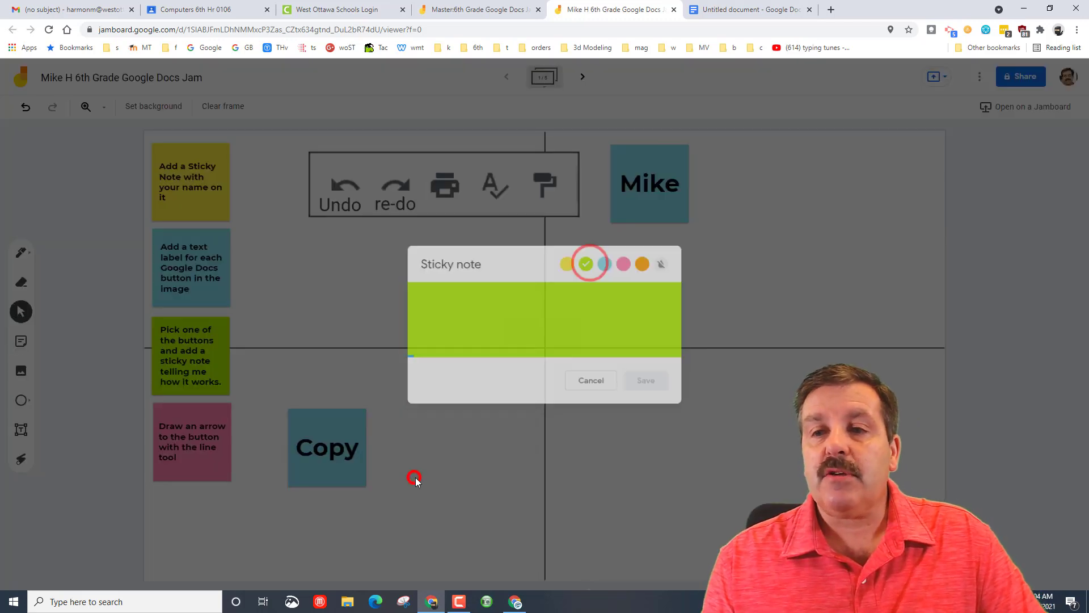
{"action": "left_click", "coordinate": [646, 380]}
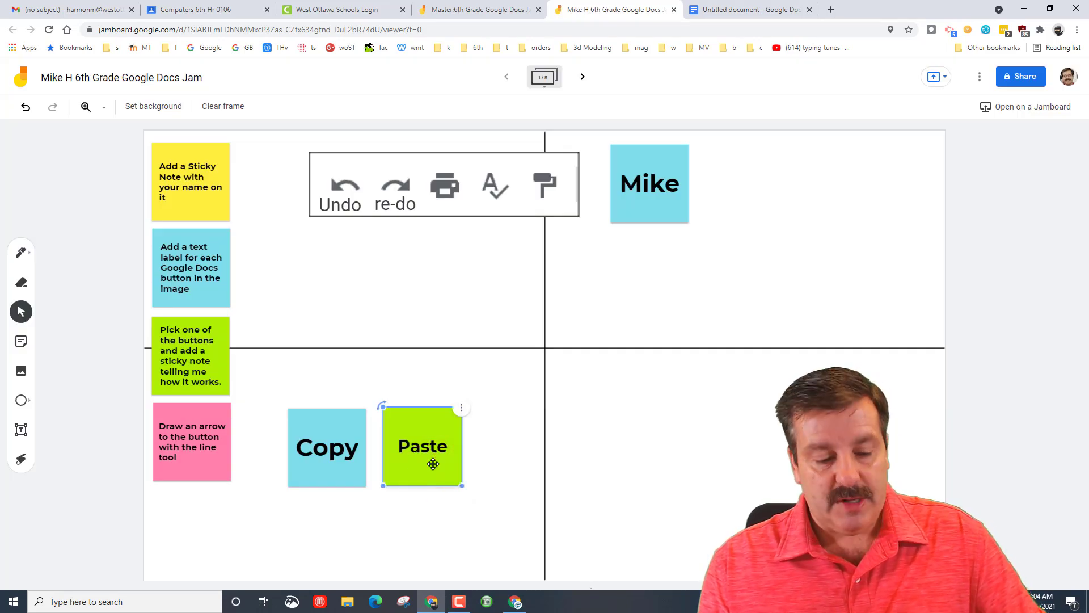
{"action": "left_click_drag", "start_coordinate": [433, 465], "coordinate": [432, 455]}
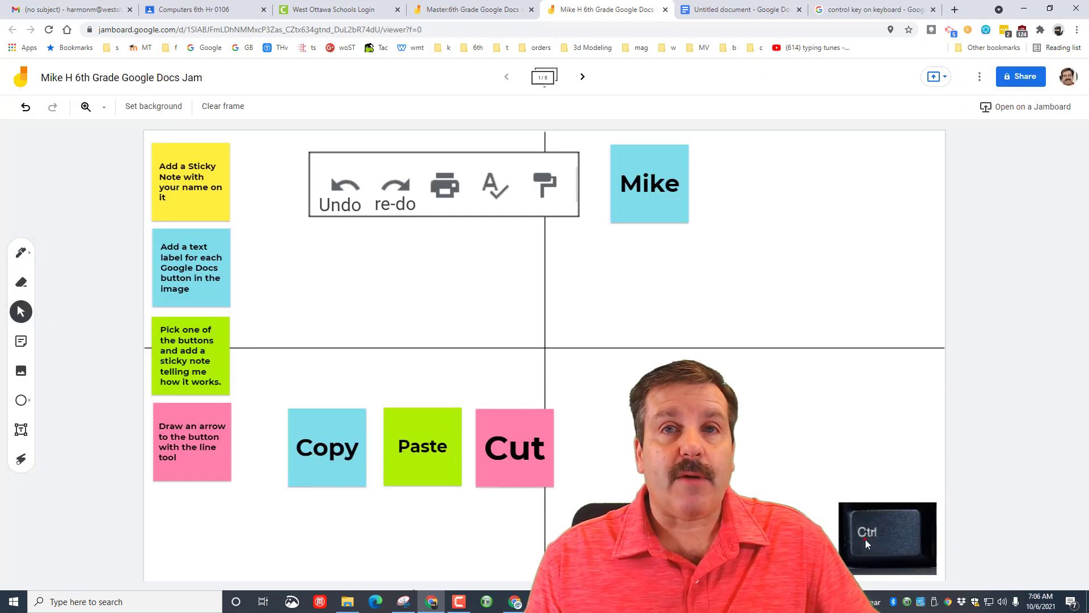
Place a smaller Ctrl key image below the Copy note
{"action": "left_click", "coordinate": [888, 536]}
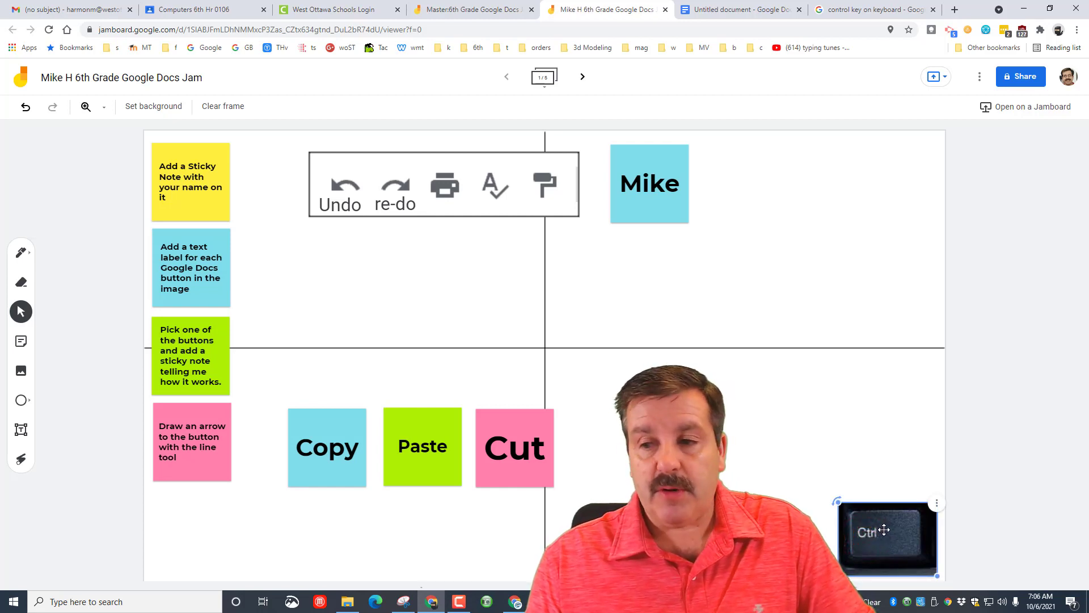
{"action": "left_click_drag", "start_coordinate": [887, 538], "coordinate": [275, 531]}
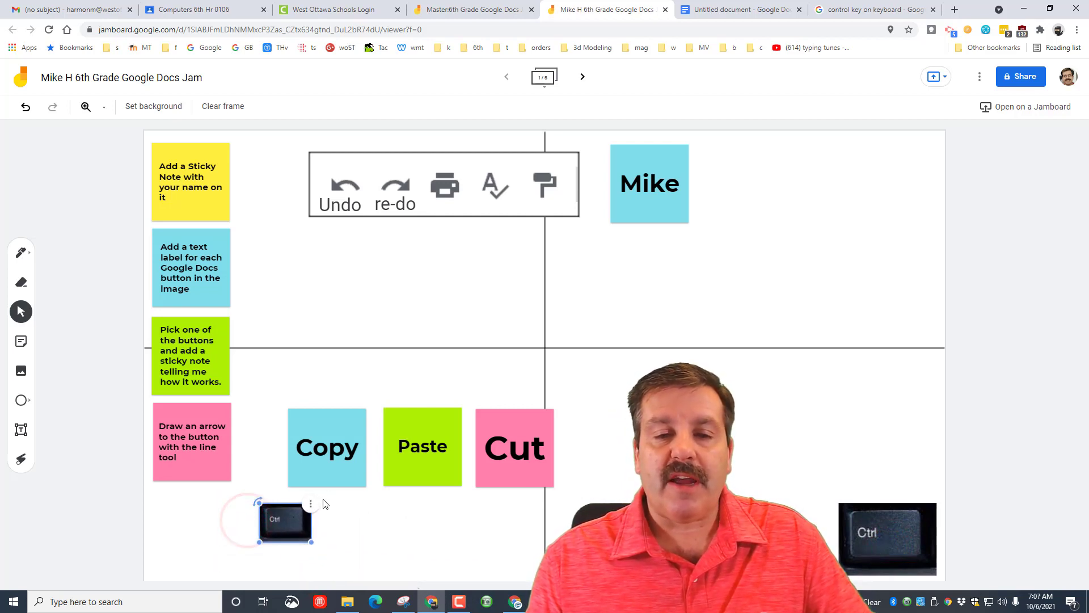
{"action": "left_click", "coordinate": [52, 362]}
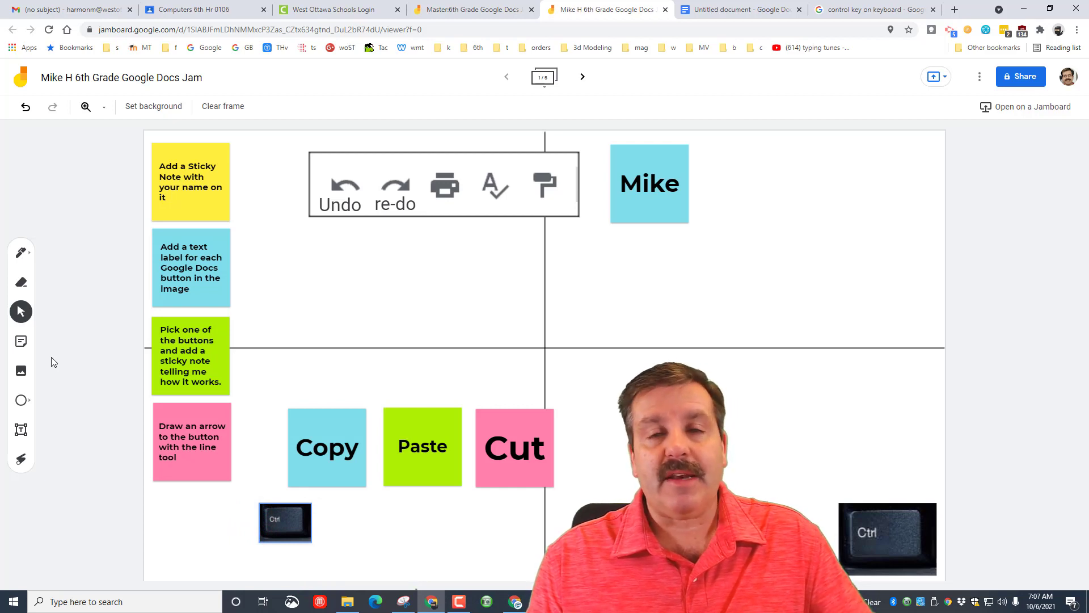
Add a '+C' text label next to the Ctrl key under Copy
{"action": "left_click", "coordinate": [20, 429]}
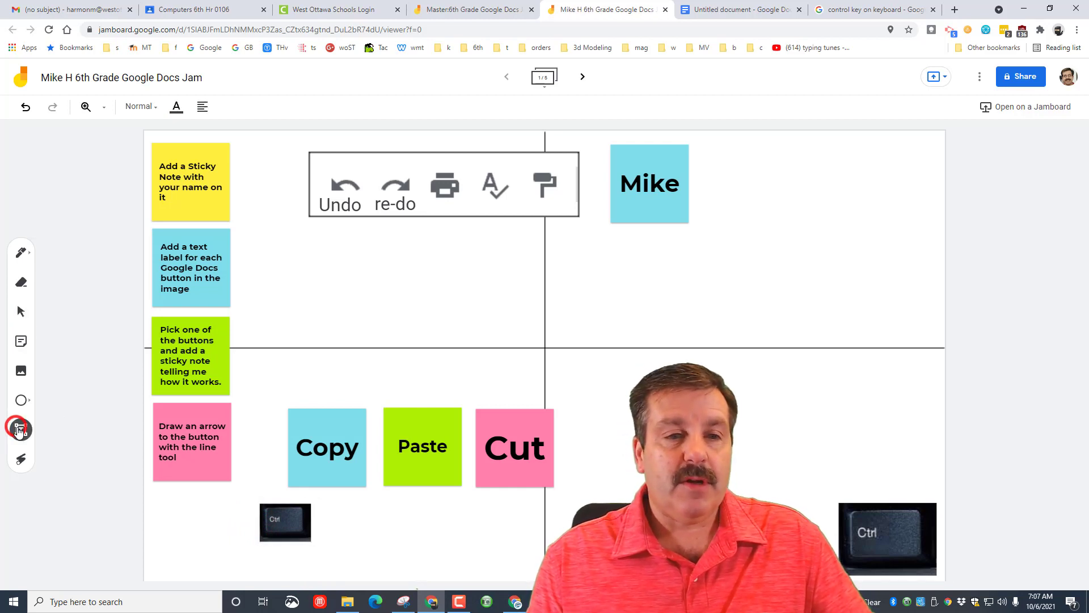
{"action": "left_click", "coordinate": [328, 522]}
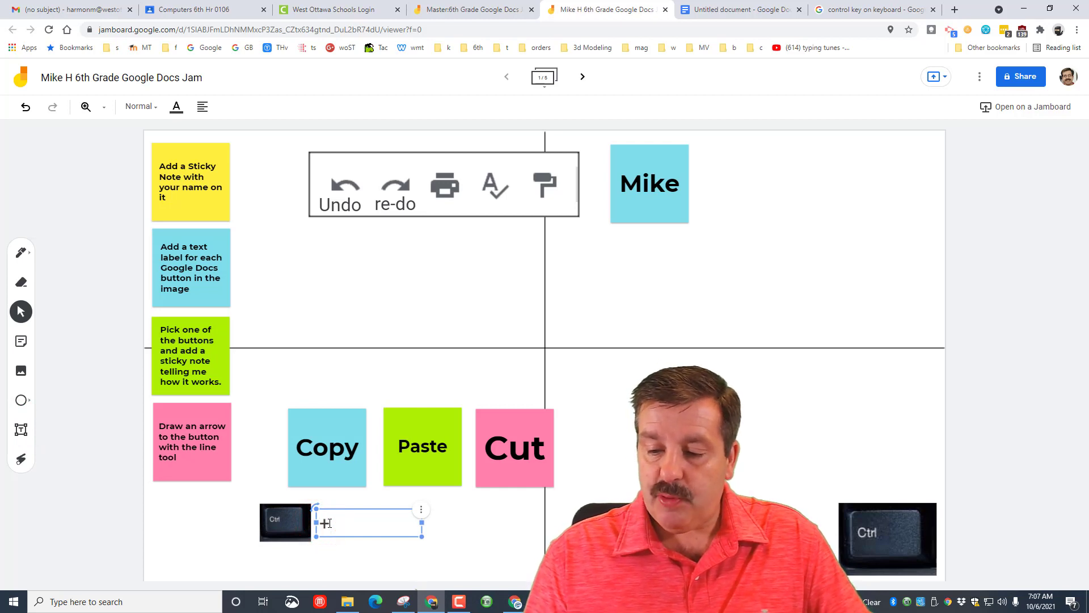
{"action": "type", "text": "C"}
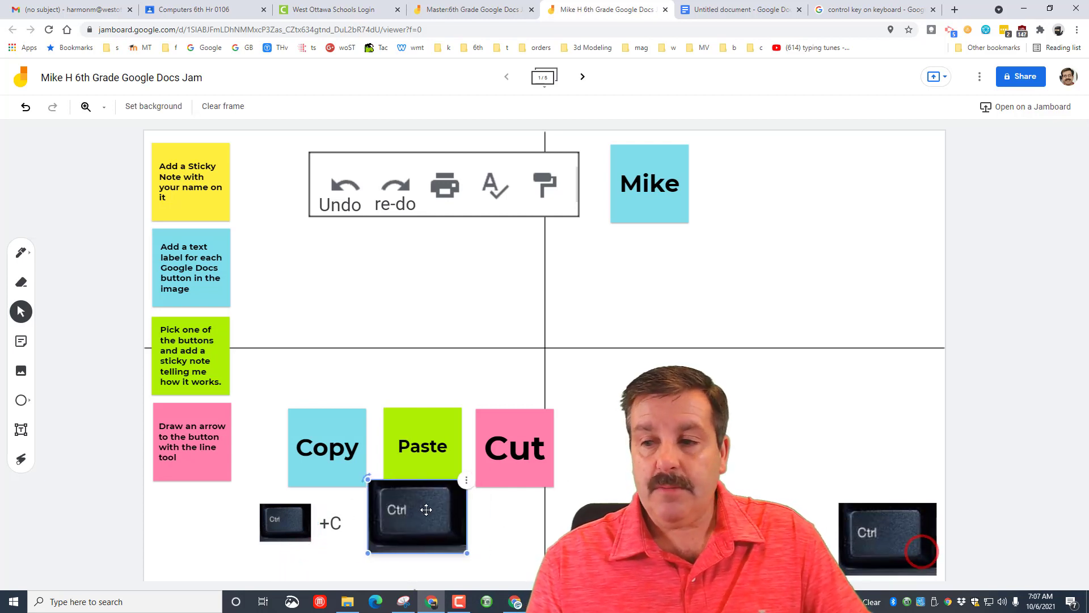
Fit small Ctrl key images under Paste and Cut, labelled '+v' and '+x'
{"action": "left_click_drag", "start_coordinate": [416, 511], "coordinate": [397, 518]}
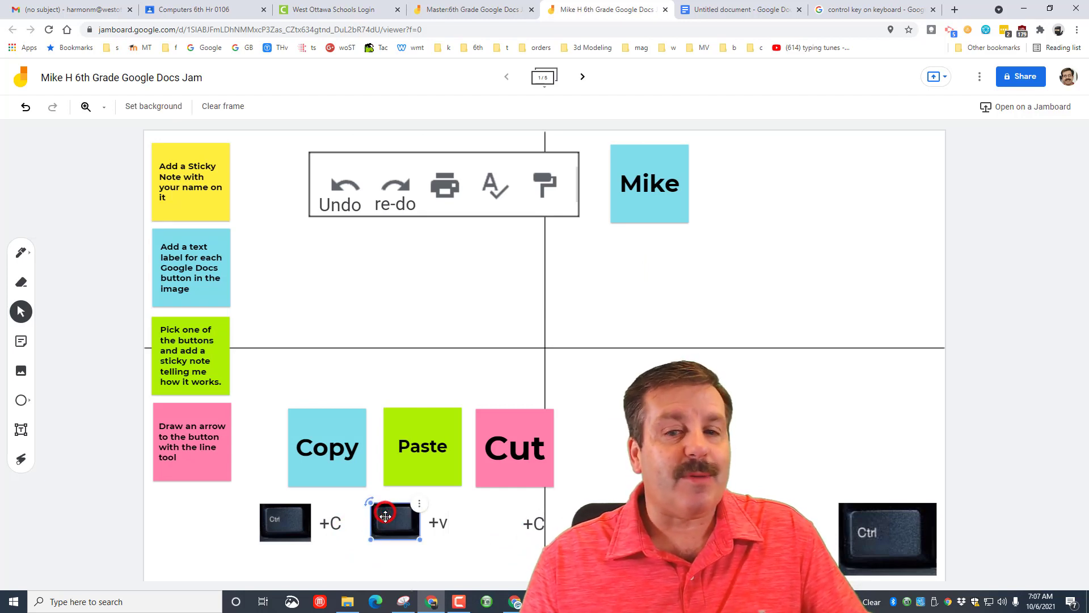
{"action": "left_click_drag", "start_coordinate": [395, 520], "coordinate": [524, 528]}
{"action": "type", "text": "x"}
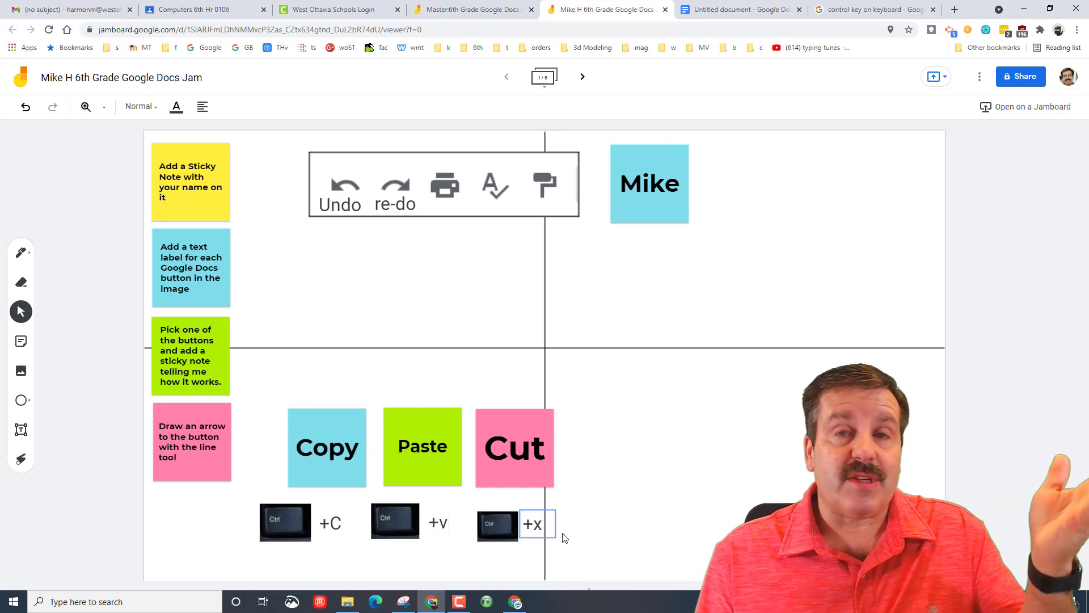
{"action": "left_click", "coordinate": [534, 524]}
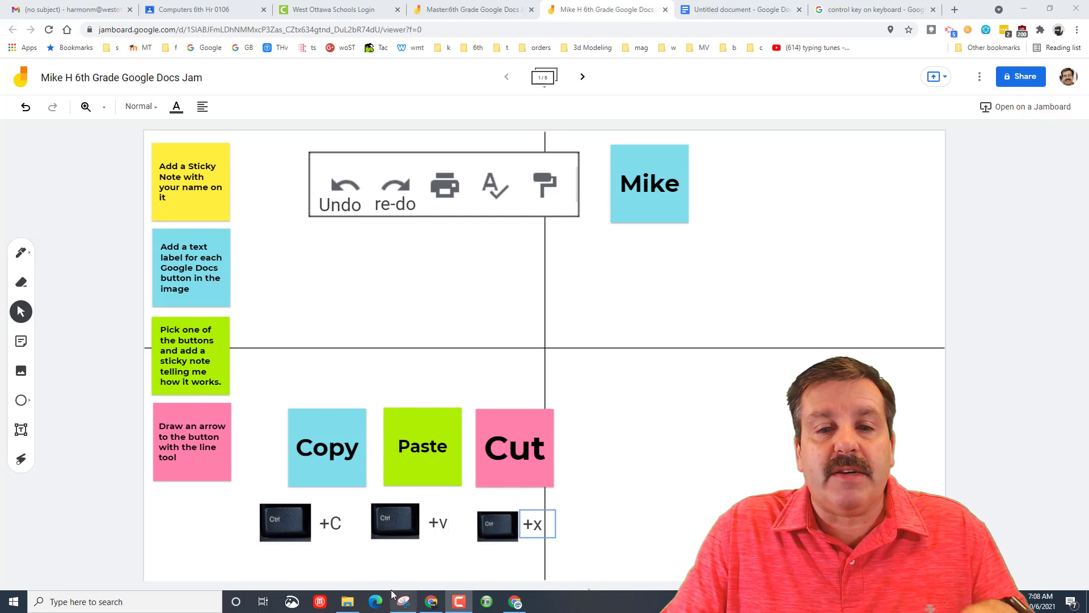
{"action": "mouse_move", "coordinate": [284, 391]}
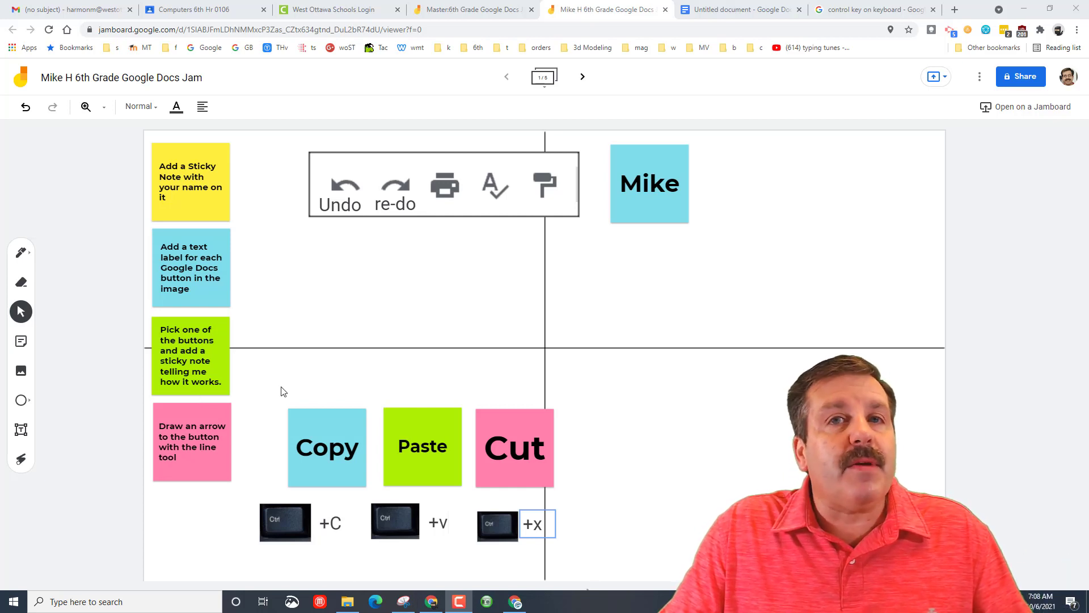
{"action": "mouse_move", "coordinate": [343, 247]}
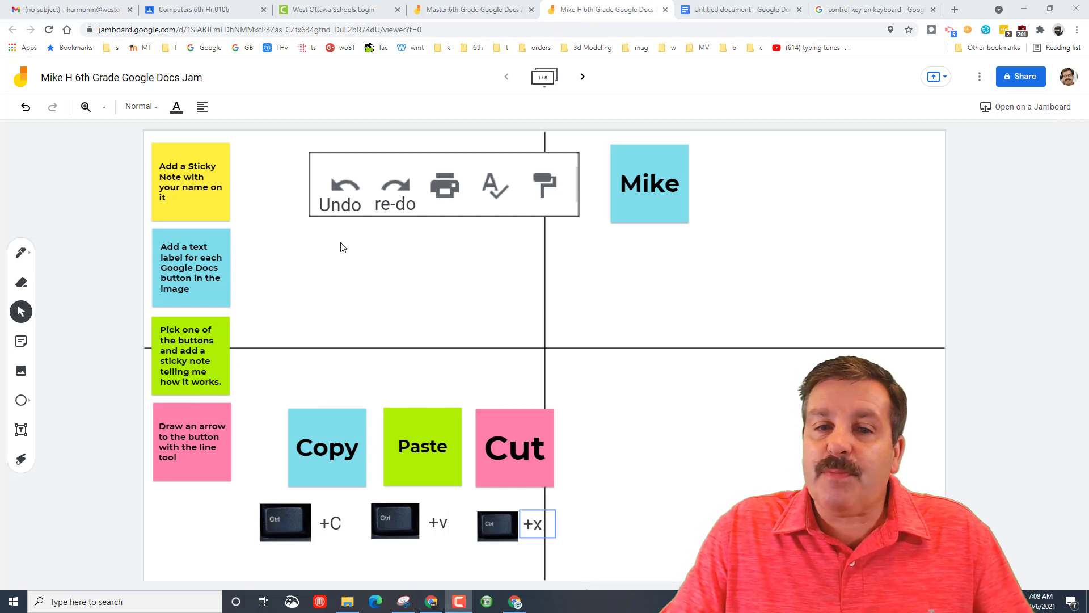
{"action": "mouse_move", "coordinate": [211, 352]}
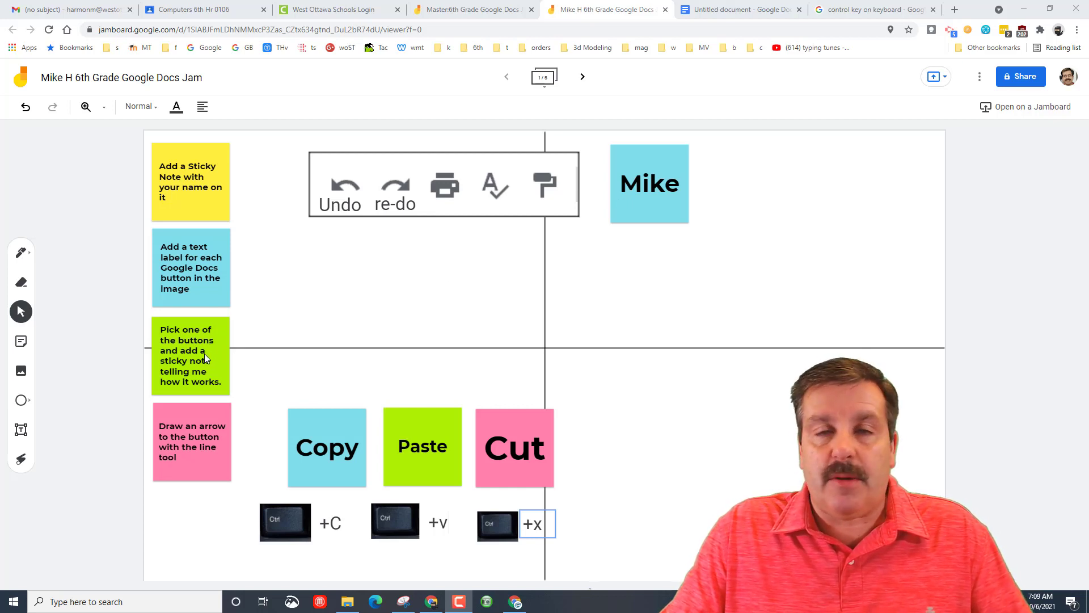
{"action": "mouse_move", "coordinate": [218, 337]}
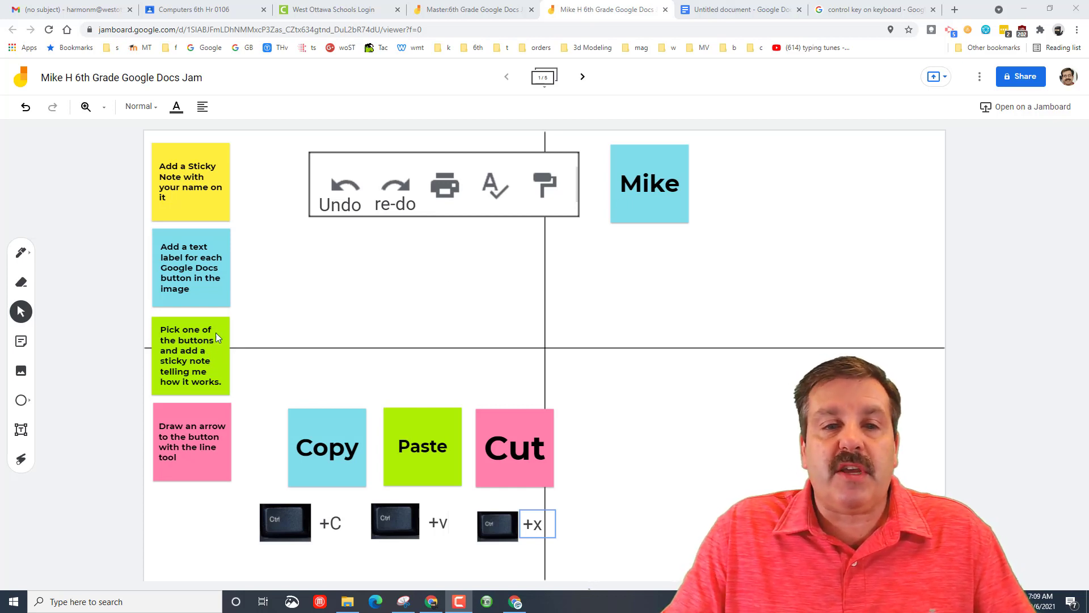
{"action": "mouse_move", "coordinate": [256, 347]}
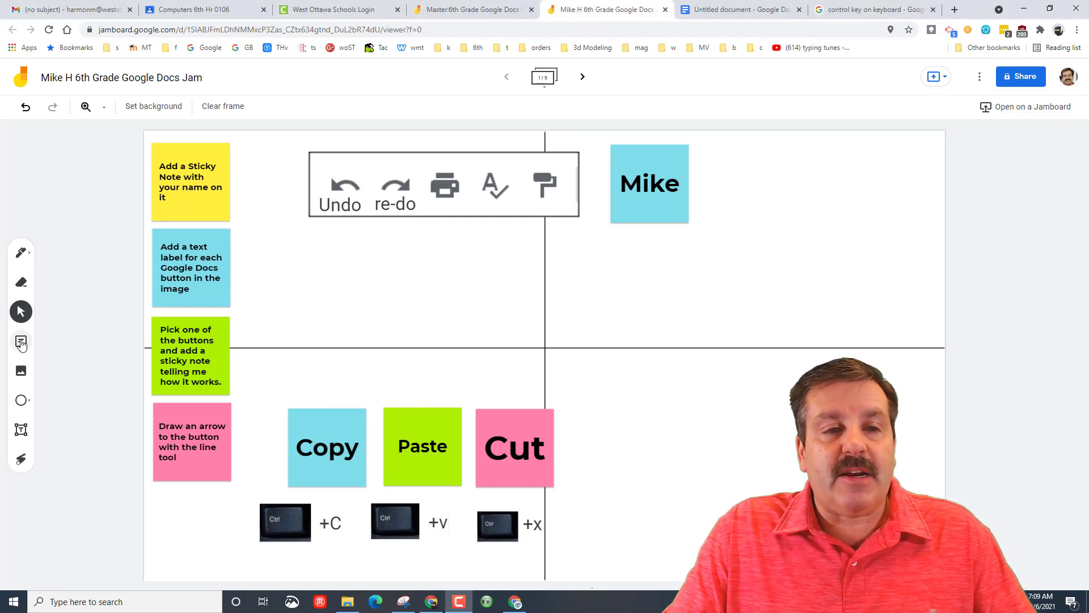
Add a green sticky note: 'The spell check notifies me if spell something wrong or use poor grammar.'
{"action": "left_click", "coordinate": [20, 342]}
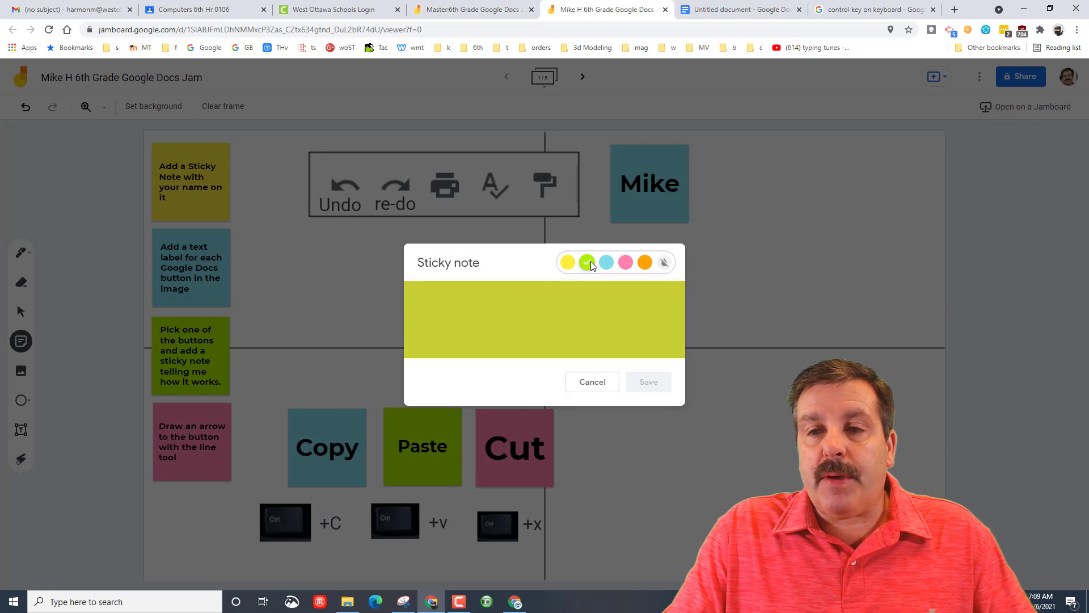
{"action": "type", "text": "The spell check notifies me if spell something wrong or use poor grammar."}
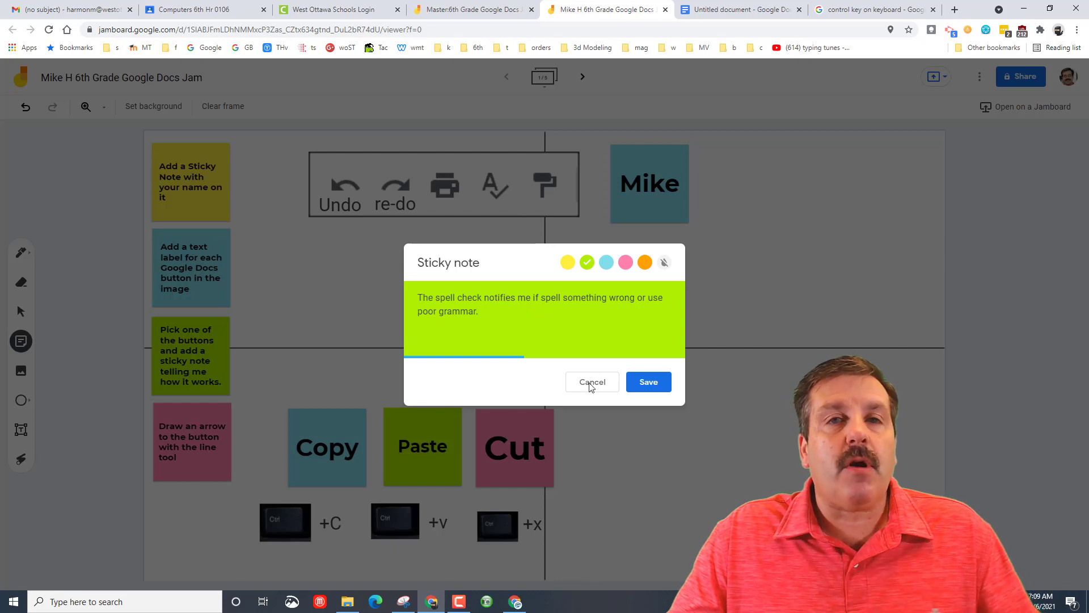
{"action": "left_click", "coordinate": [648, 381]}
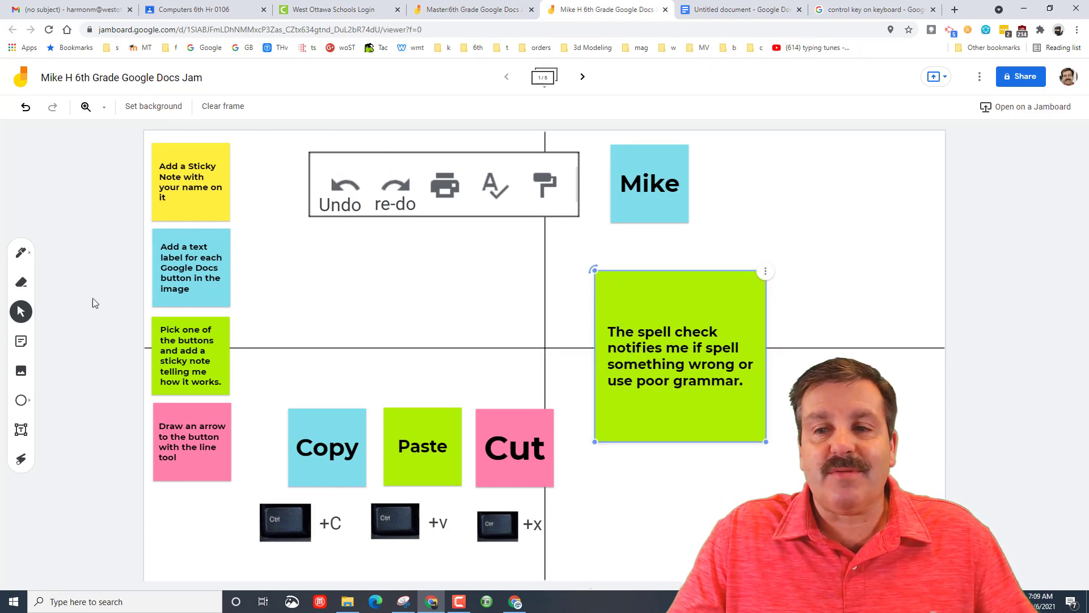
{"action": "left_click", "coordinate": [20, 252]}
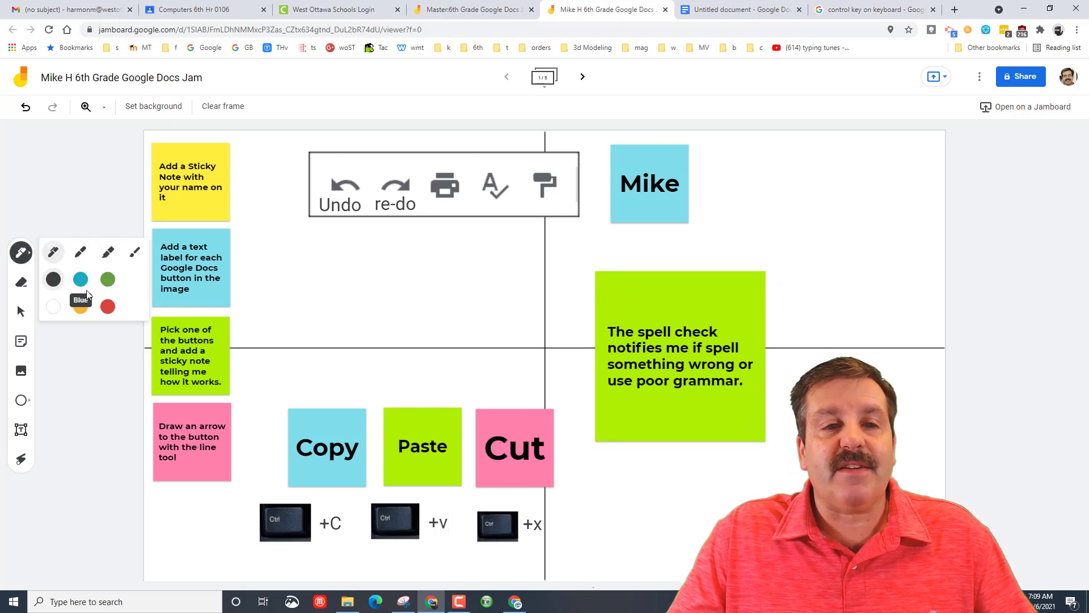
Draw a red freehand arrow from the spell-check note up to the spell-check button
{"action": "left_click", "coordinate": [107, 306]}
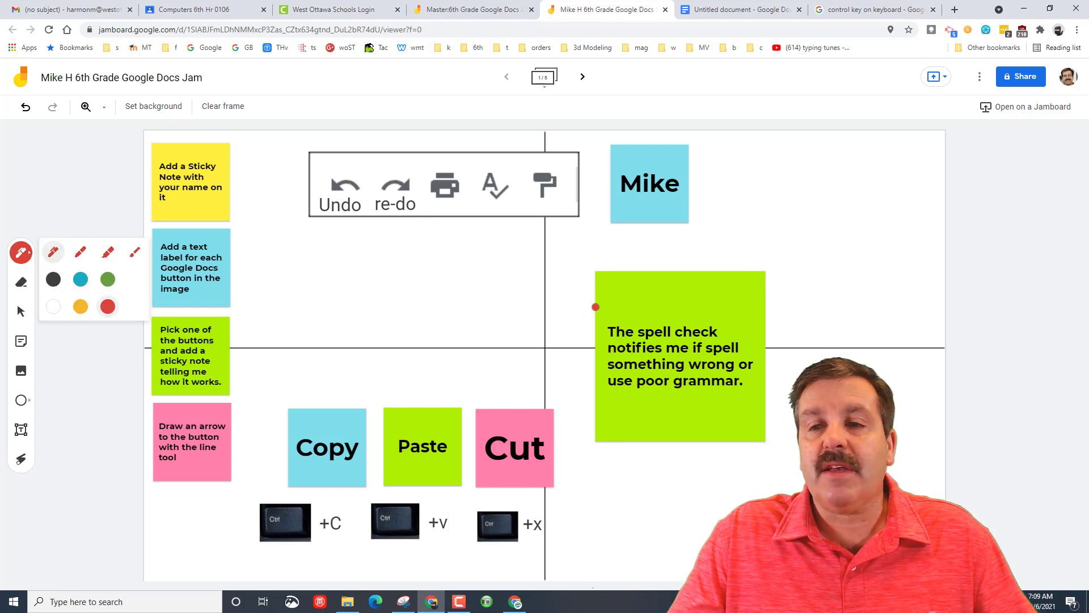
{"action": "left_click_drag", "start_coordinate": [593, 307], "coordinate": [494, 226]}
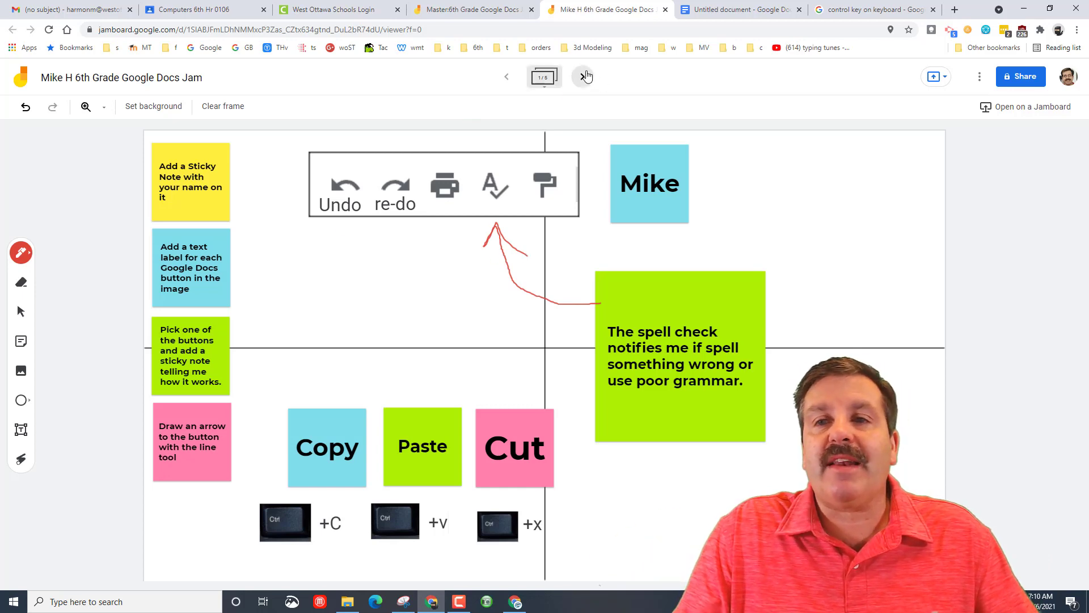
Navigate to the second frame with the font toolbar image and show the board's More actions list
{"action": "left_click", "coordinate": [583, 76]}
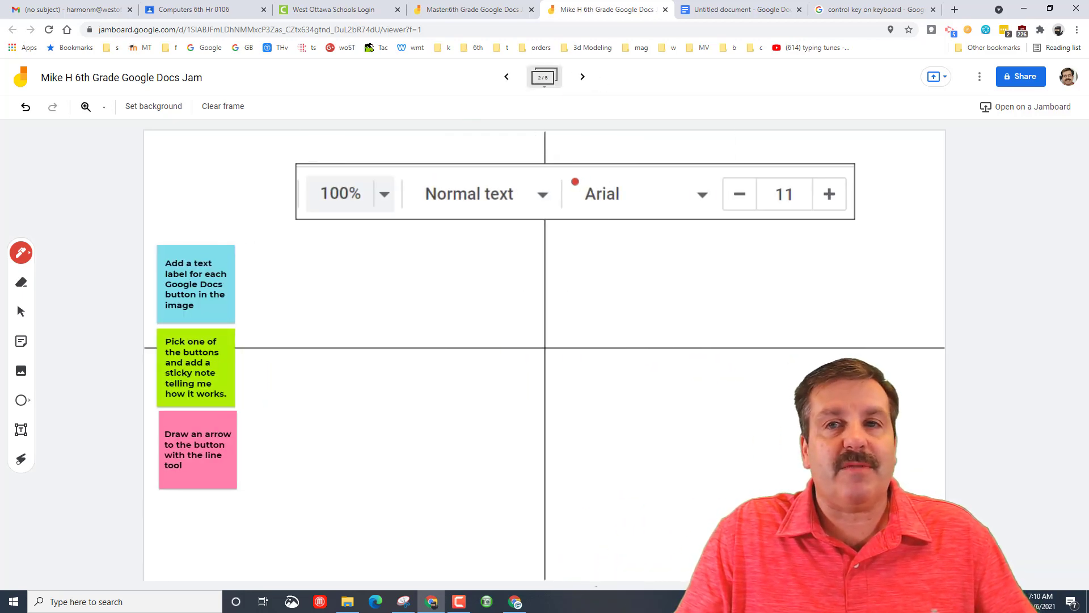
{"action": "left_click", "coordinate": [506, 78]}
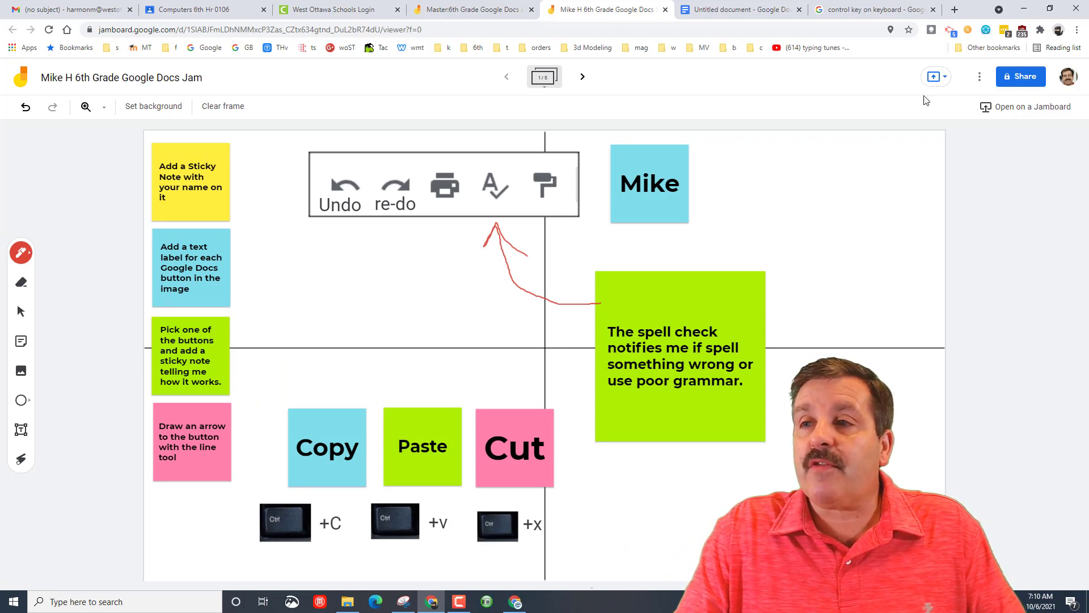
{"action": "left_click", "coordinate": [582, 77]}
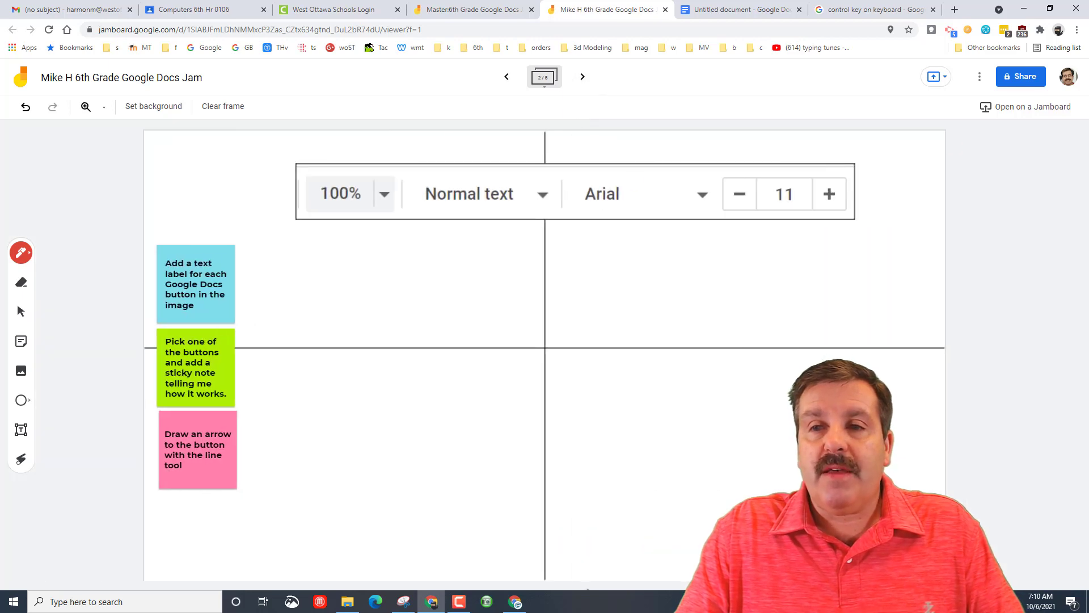
{"action": "left_click", "coordinate": [978, 77]}
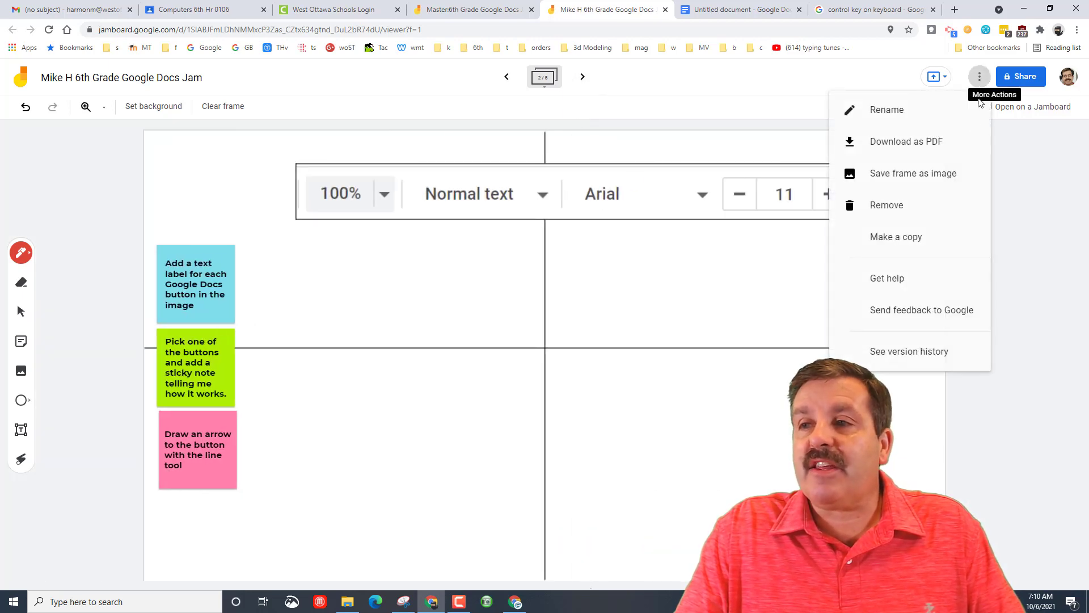